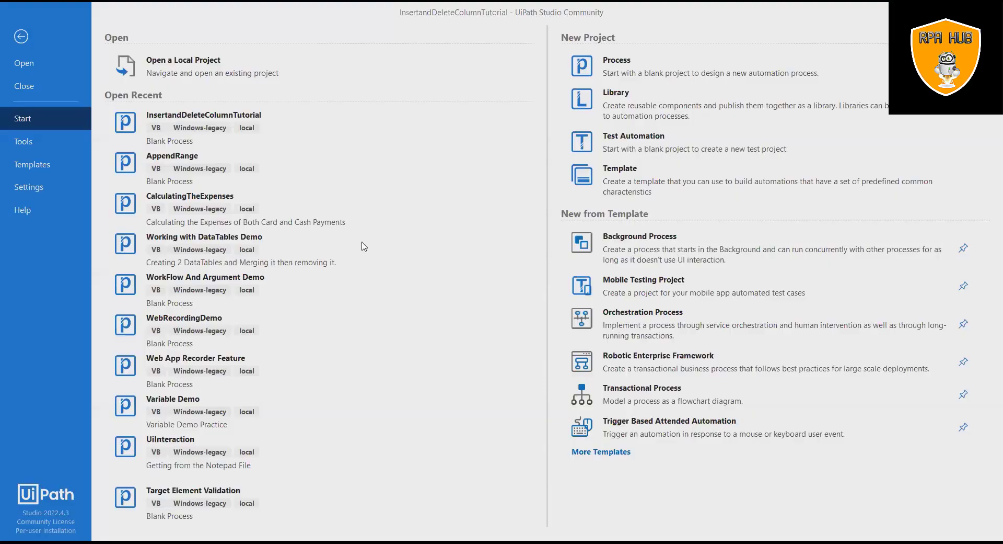
mouse_move(181, 106)
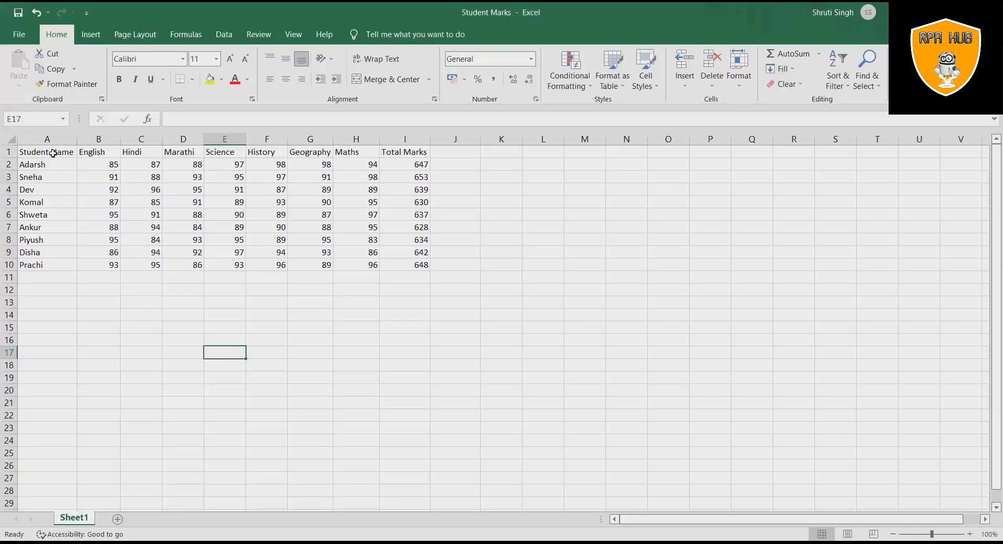
Search the Activities panel for 'Excel Process' to add an Excel Process Scope to the sequence.
left_click(47, 151)
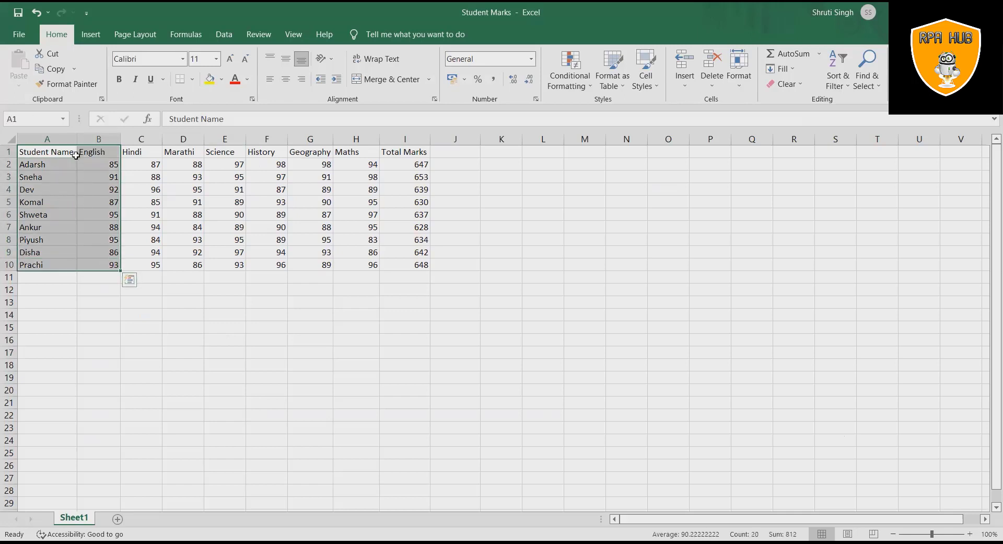
left_click(141, 327)
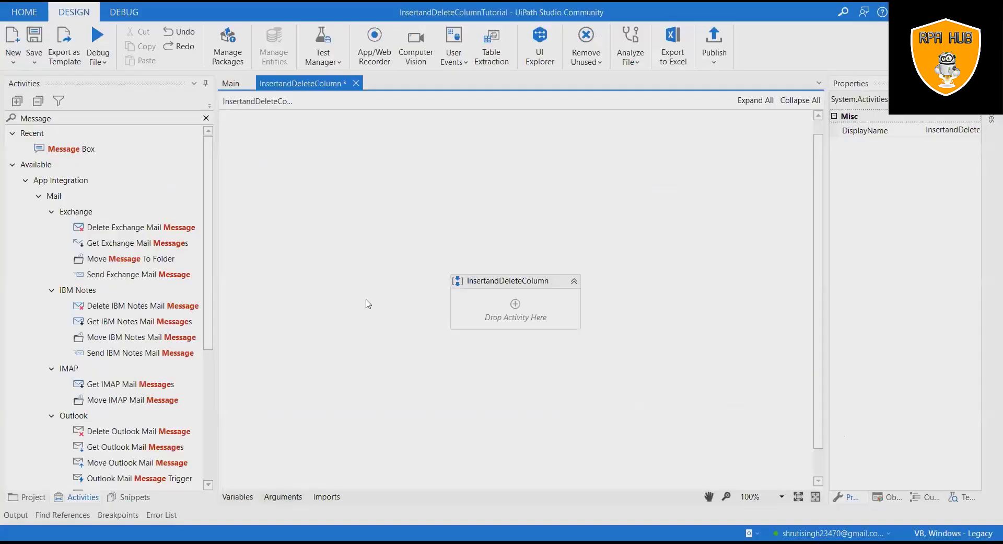
left_click(77, 118)
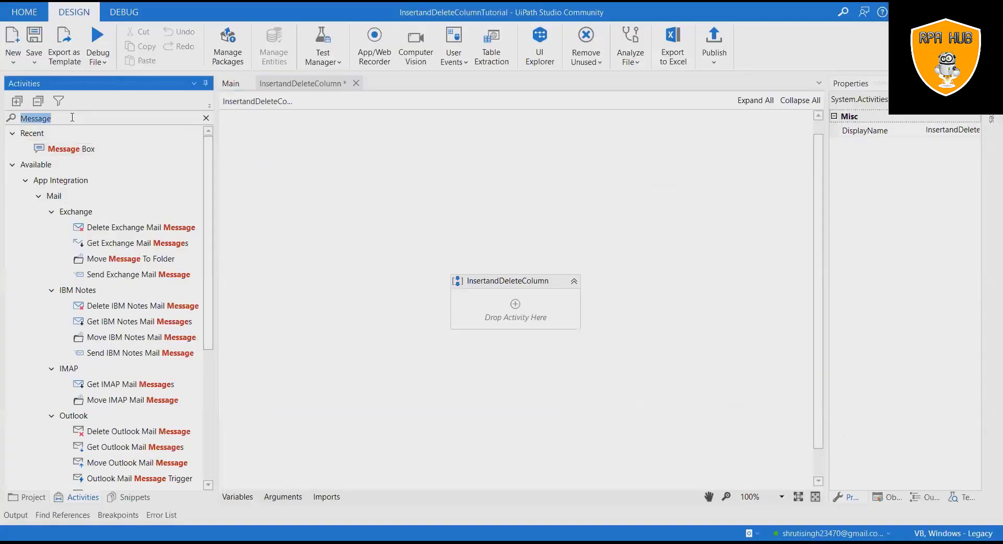
type("Excel Process")
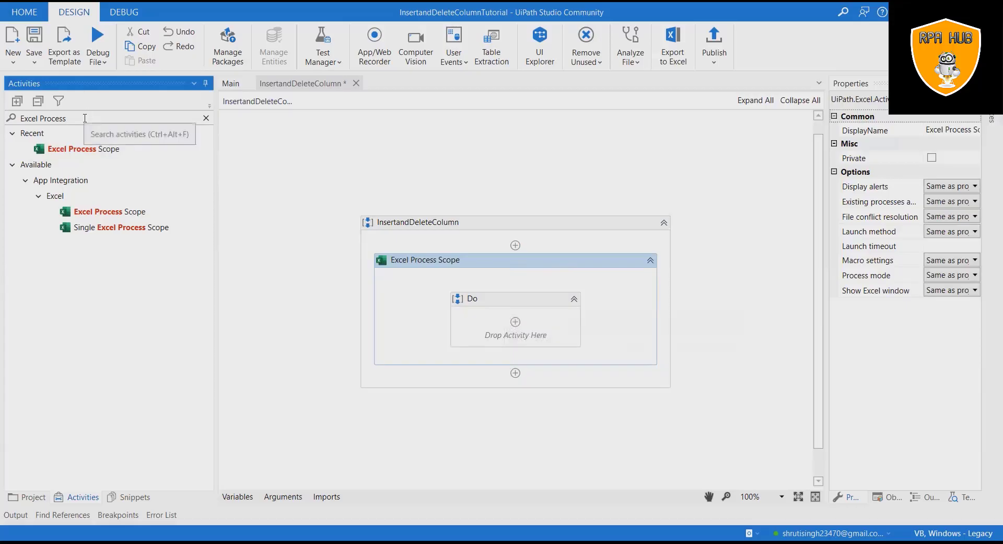
Search for Use Excel File and place it in the Excel Process Scope's Do block.
type("luse")
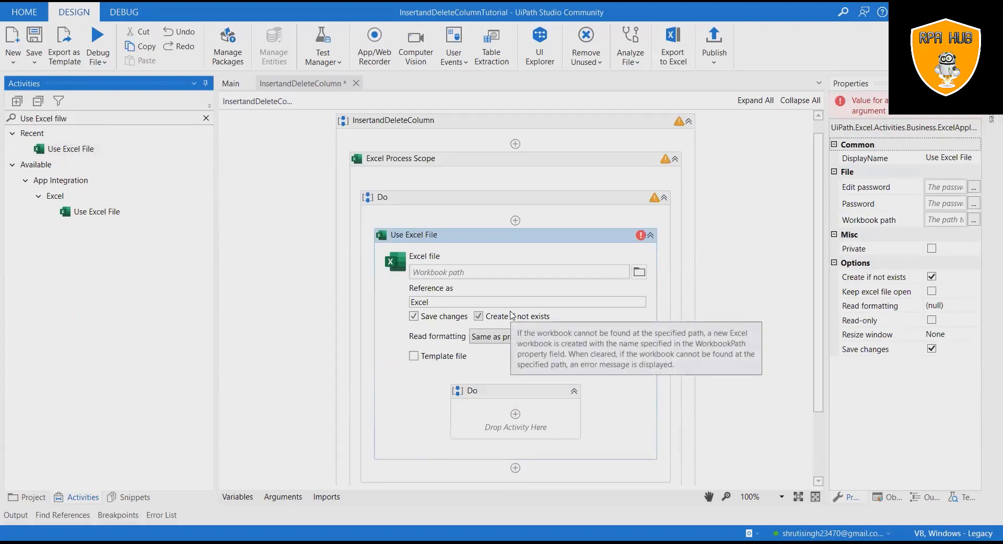
mouse_move(637, 272)
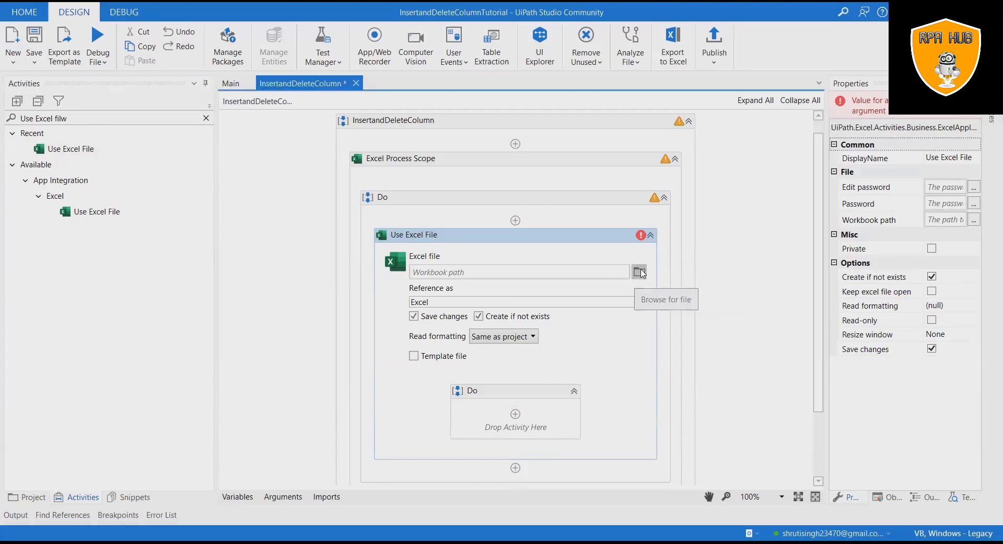
Point Use Excel File at Desktop's Student Marks.xlsx and reference it as StudentMarks.
left_click(639, 272)
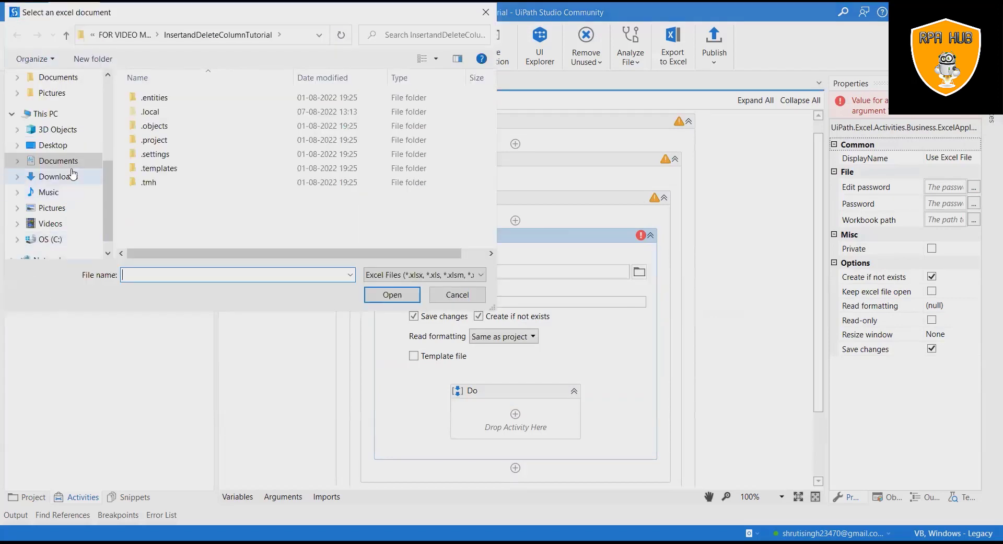
left_click(52, 144)
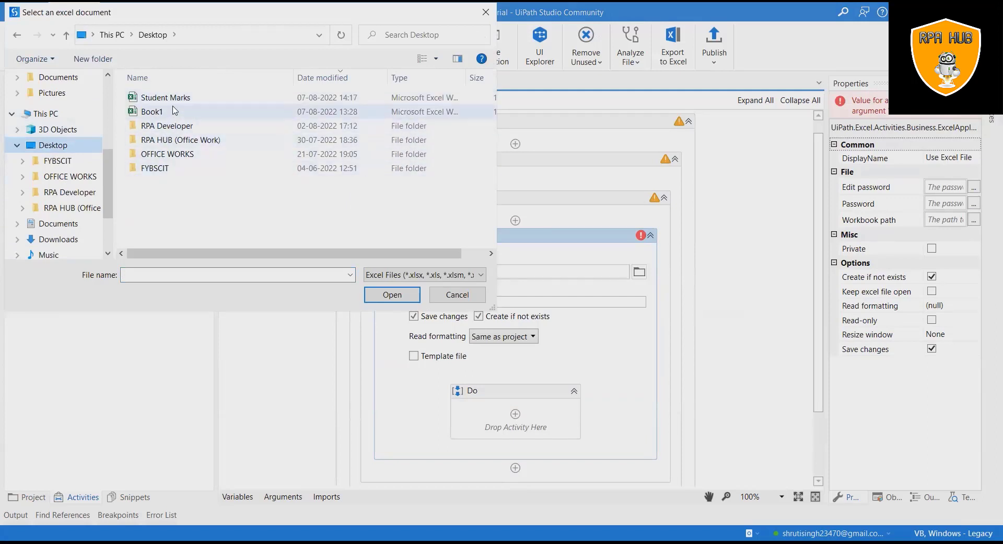
left_click(166, 96)
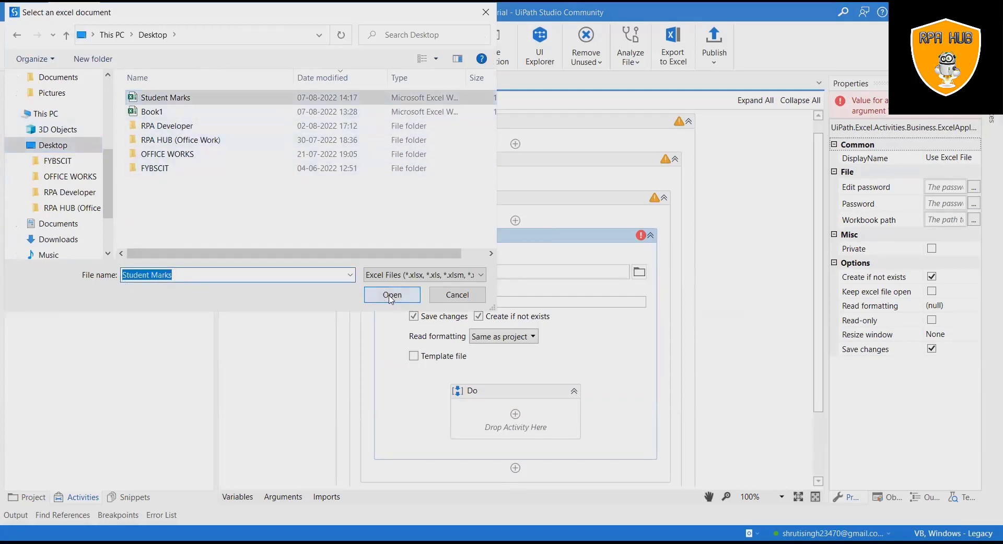
left_click(392, 295)
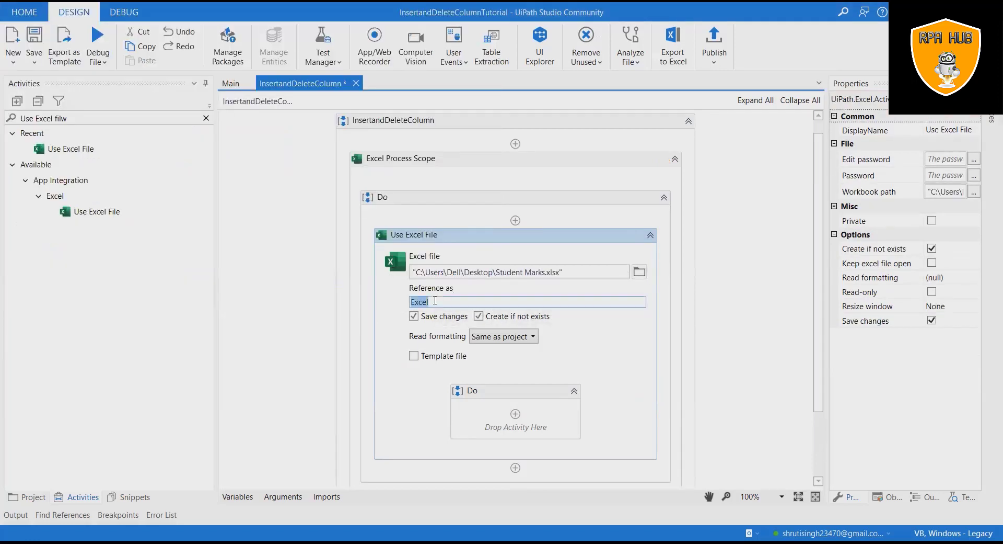
type("StudentMat")
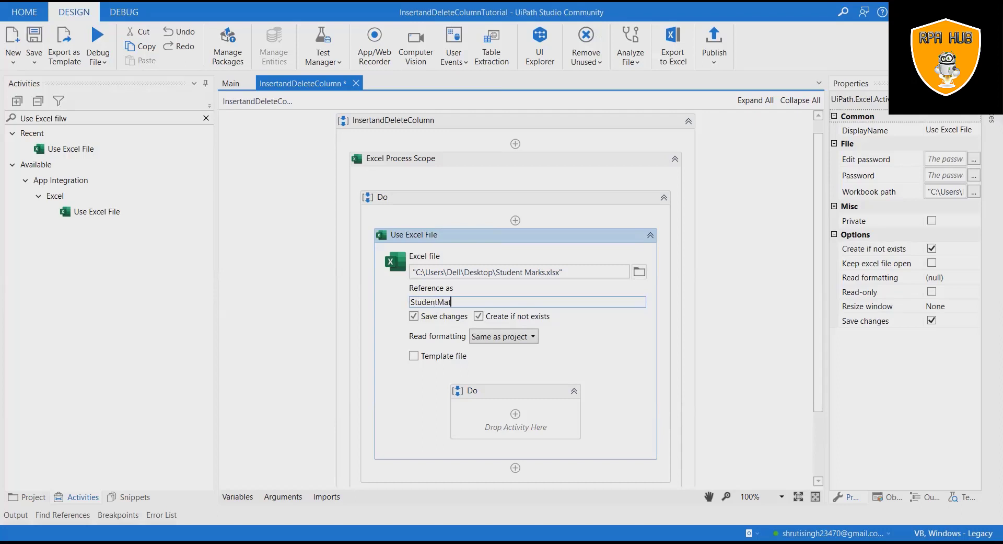
type("ks")
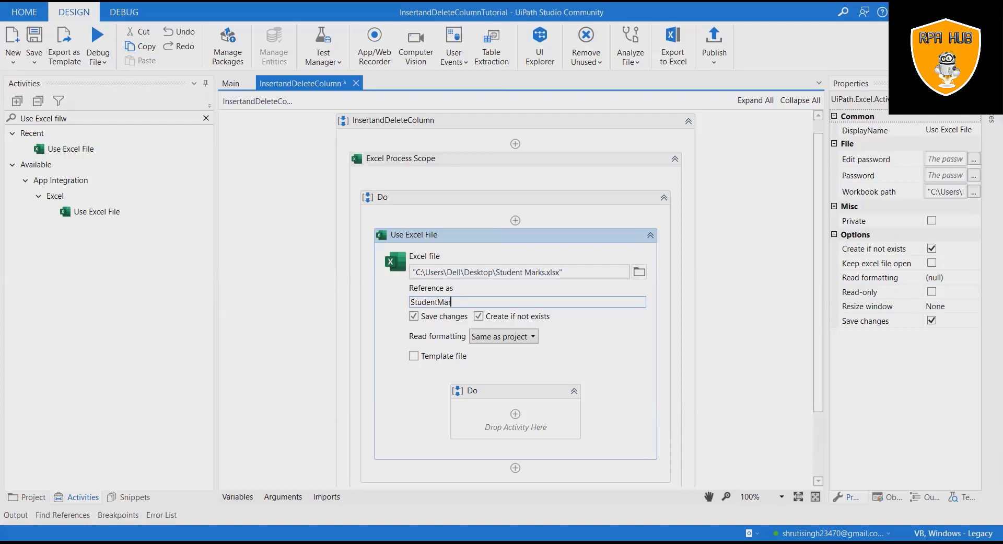
type("ks")
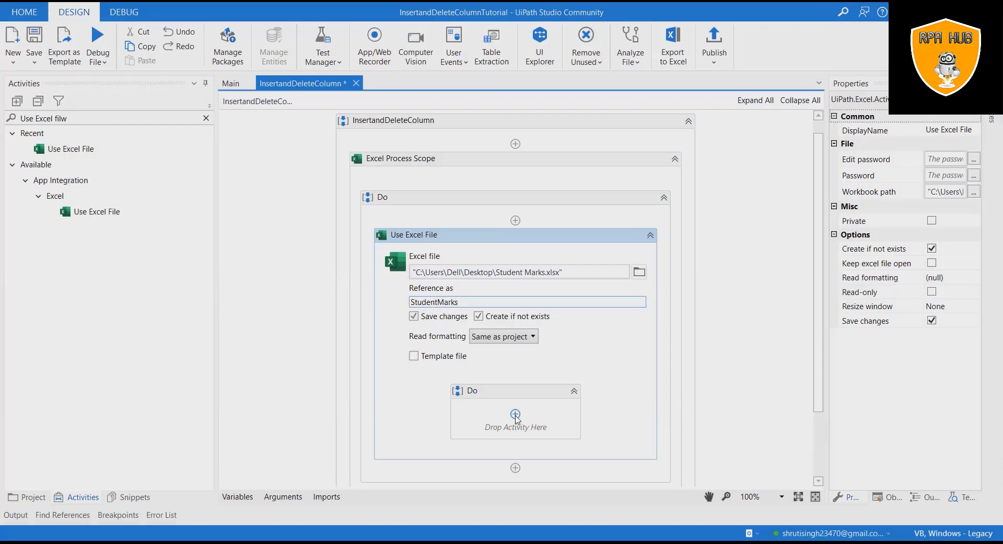
Search 'Inser C' and drop an Insert Column activity into the Use Excel File's Do block.
left_click(103, 118)
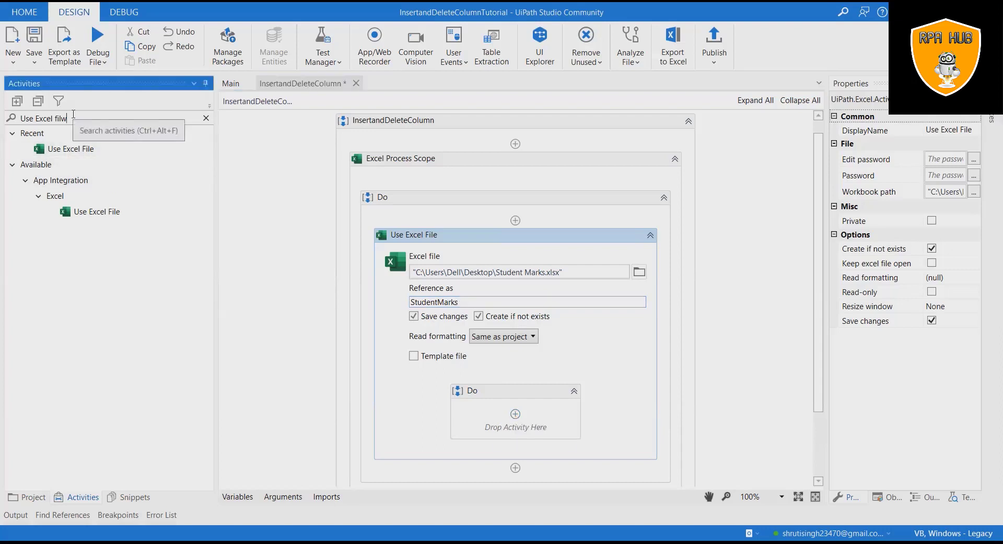
left_click(106, 117)
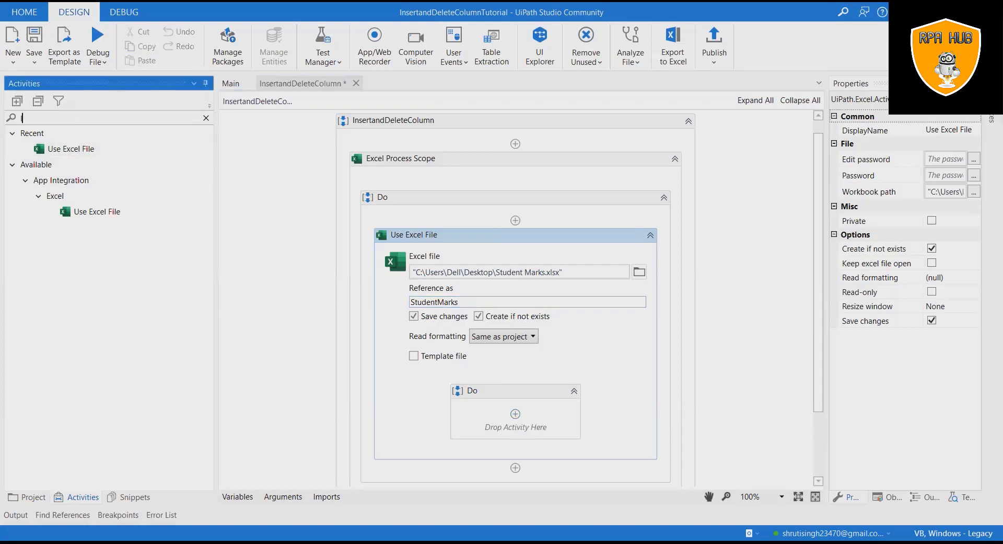
type("Inser Col")
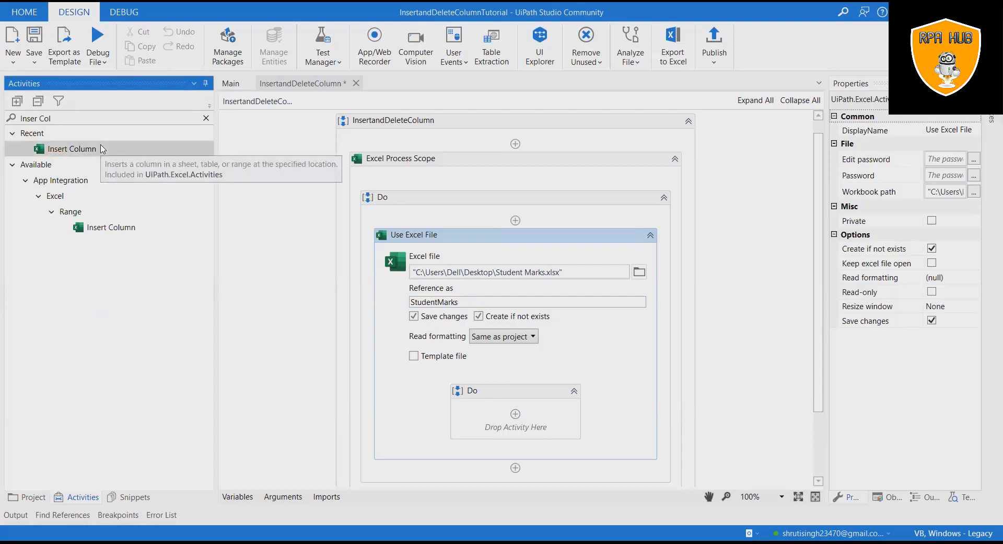
mouse_move(493, 394)
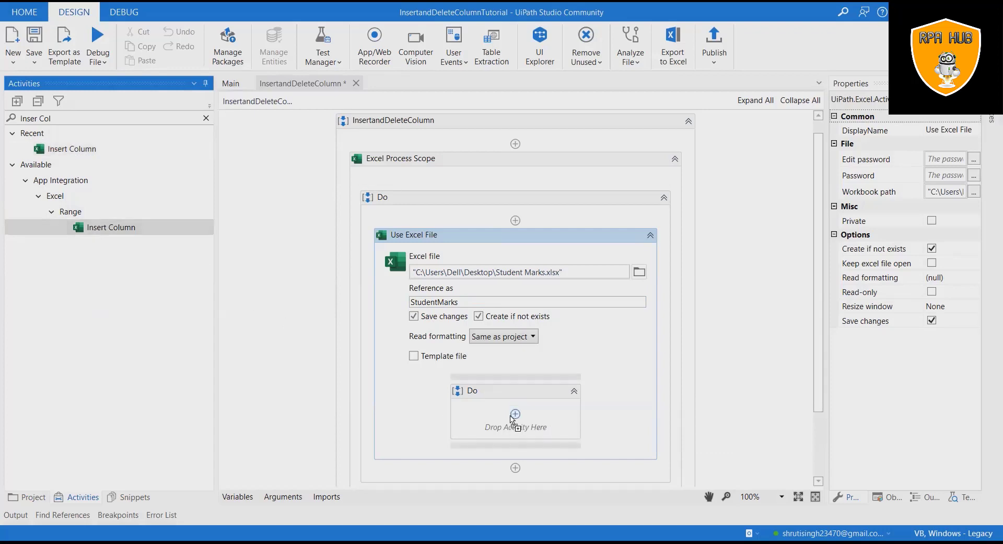
left_click_drag(109, 227, 515, 423)
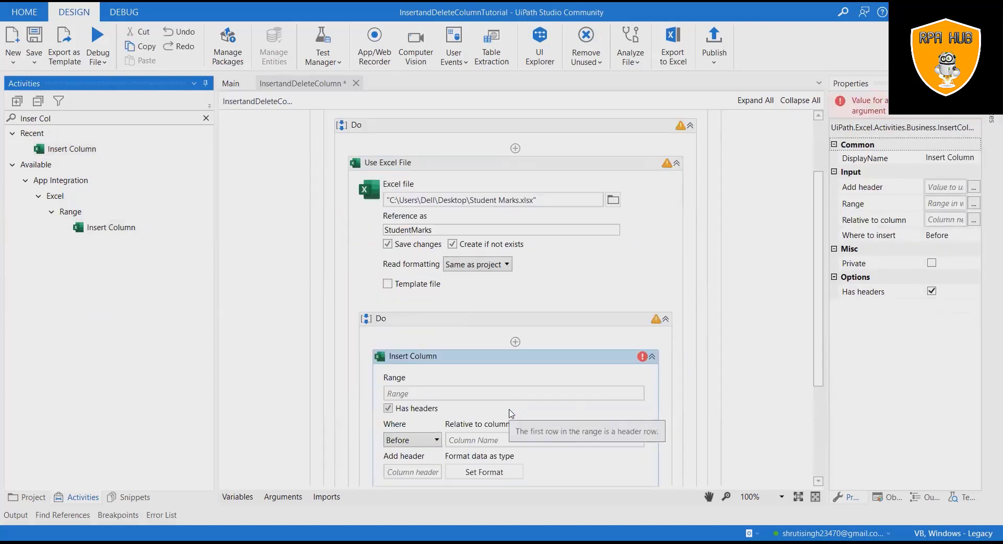
scroll("down", 3)
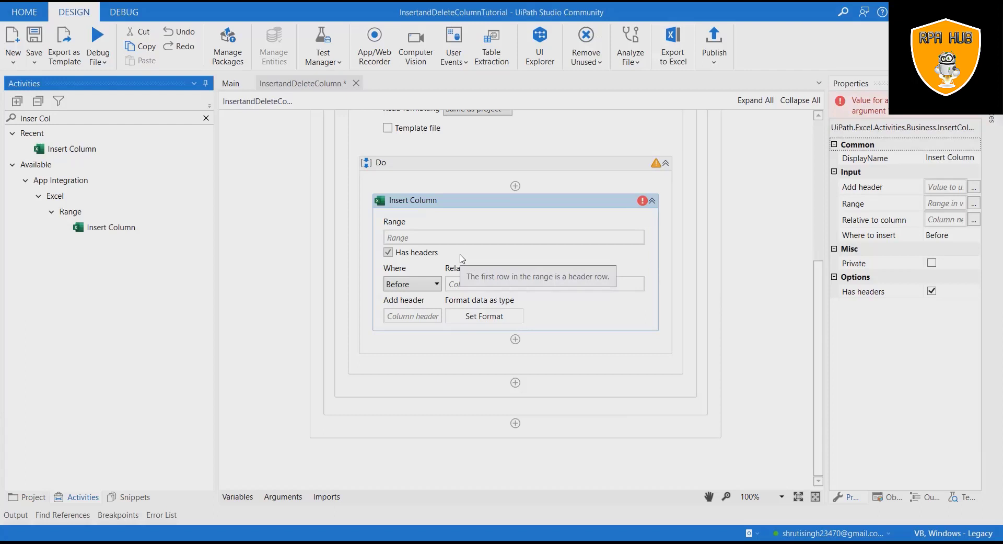
mouse_move(504, 246)
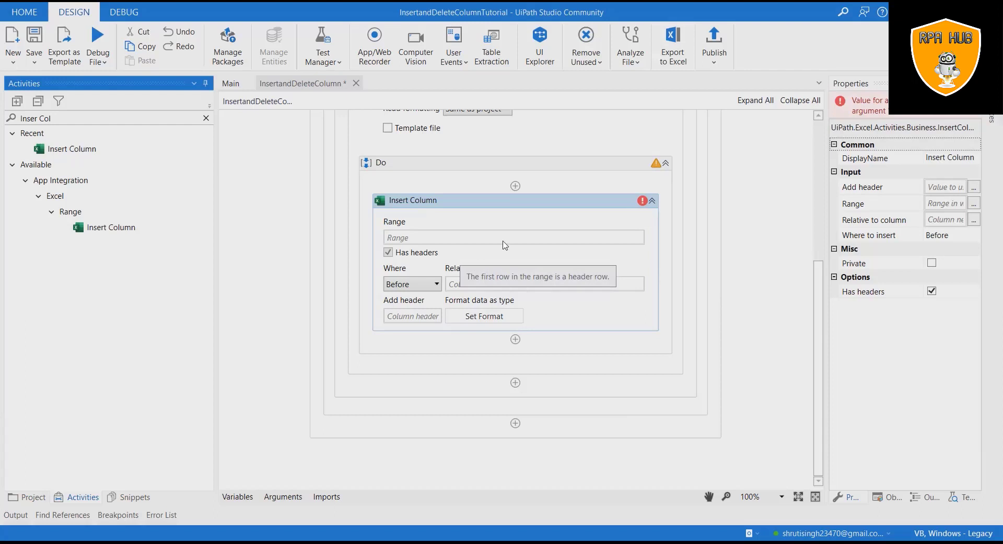
Set Insert Column's range to StudentMarks Sheet1 and Where to After.
left_click(636, 237)
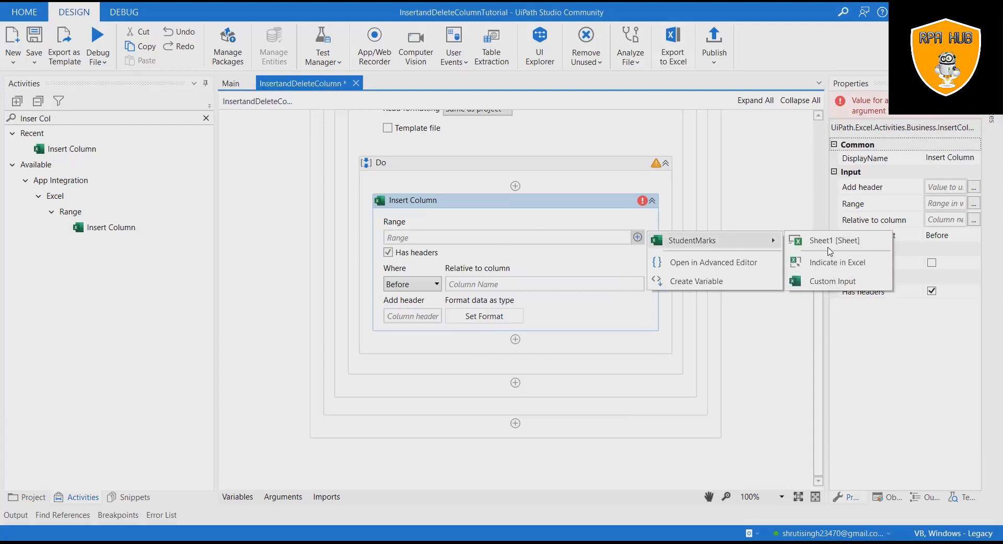
left_click(834, 241)
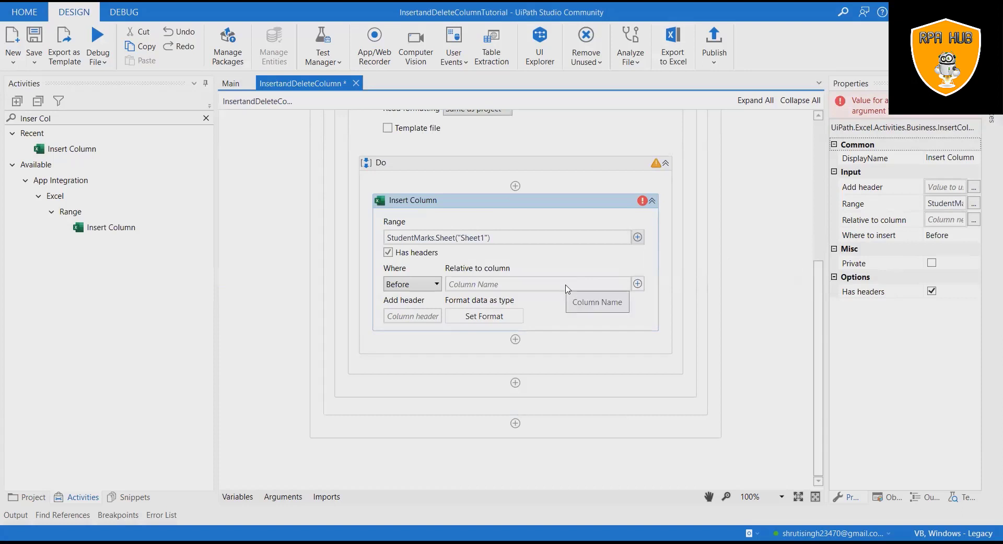
mouse_move(440, 285)
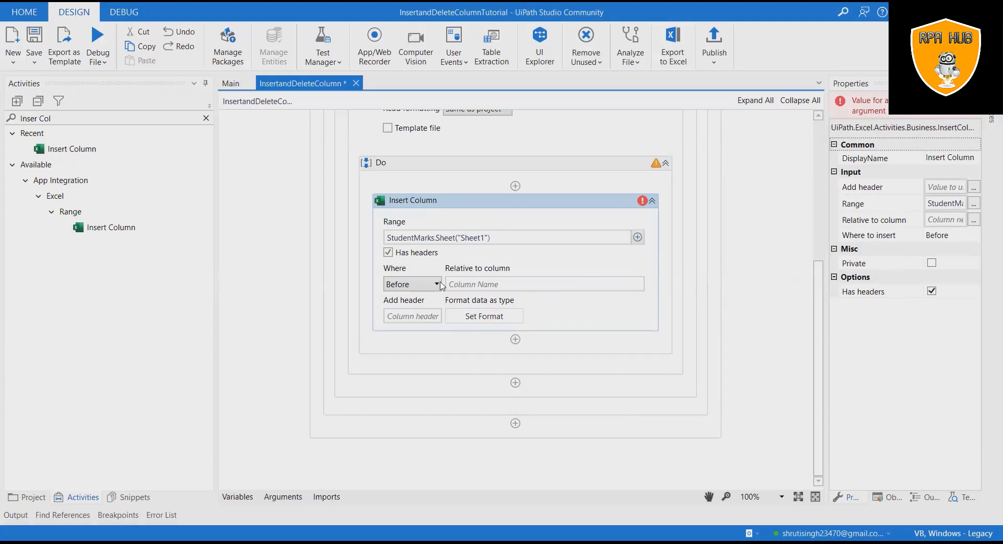
mouse_move(413, 283)
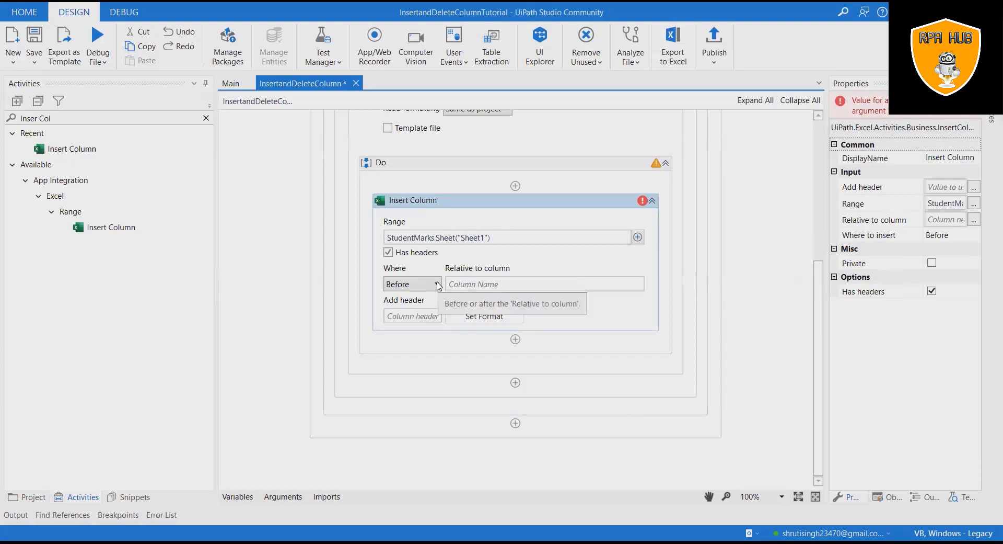
left_click(437, 283)
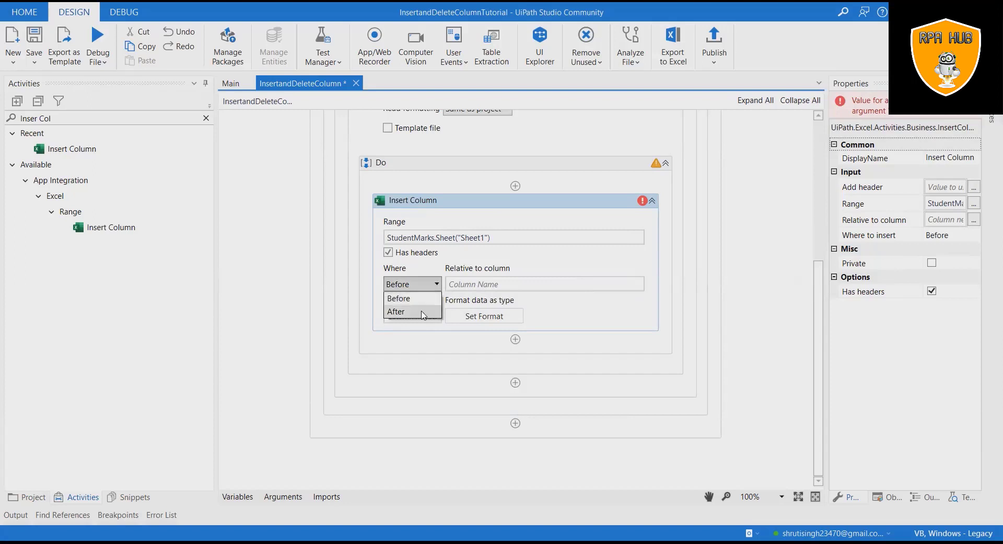
left_click(395, 312)
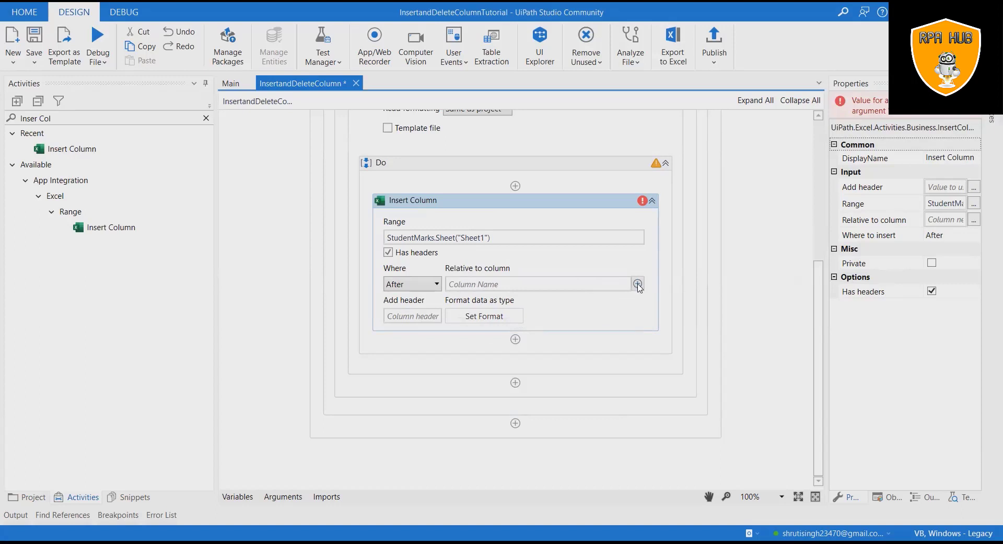
Choose Student Name as the reference column and give the new column the header "Class".
left_click(637, 284)
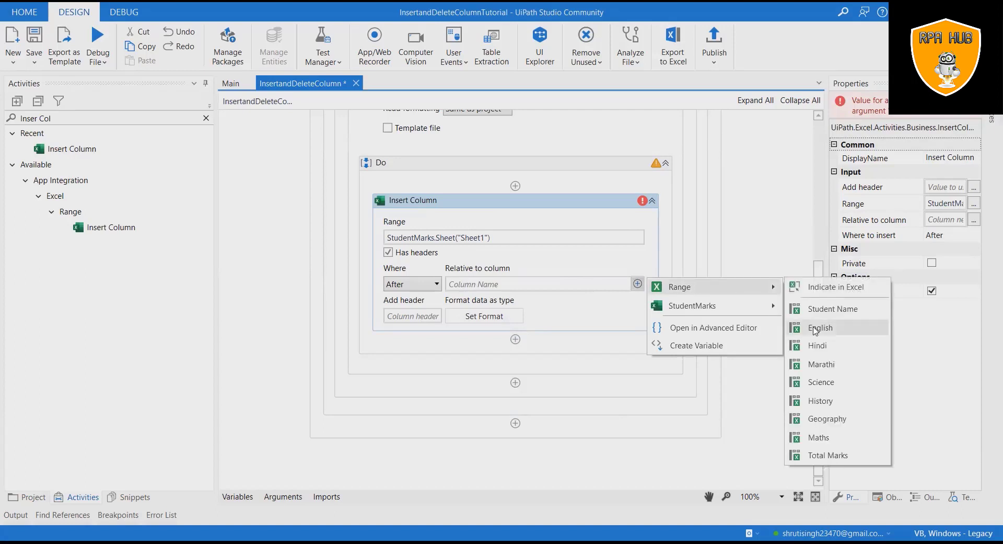
mouse_move(833, 308)
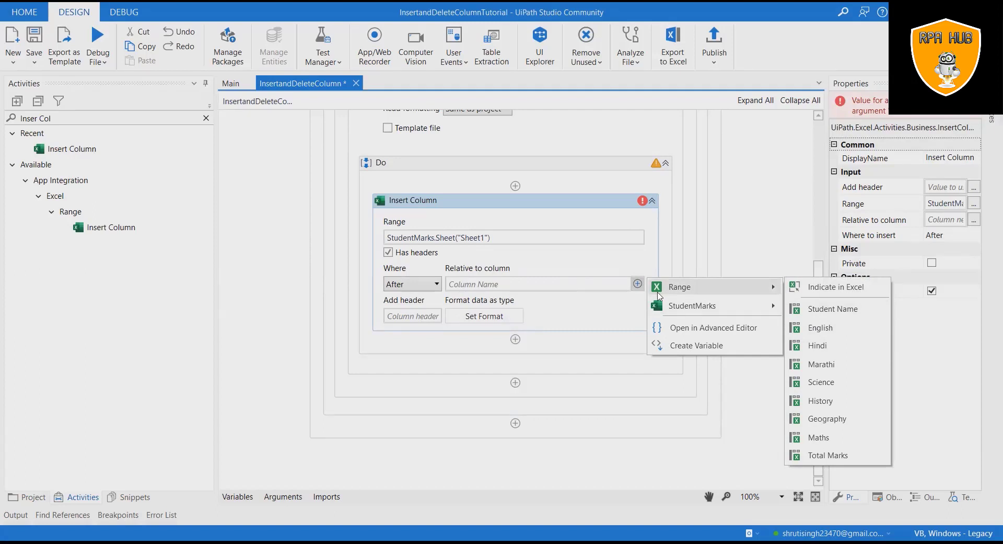
mouse_move(772, 295)
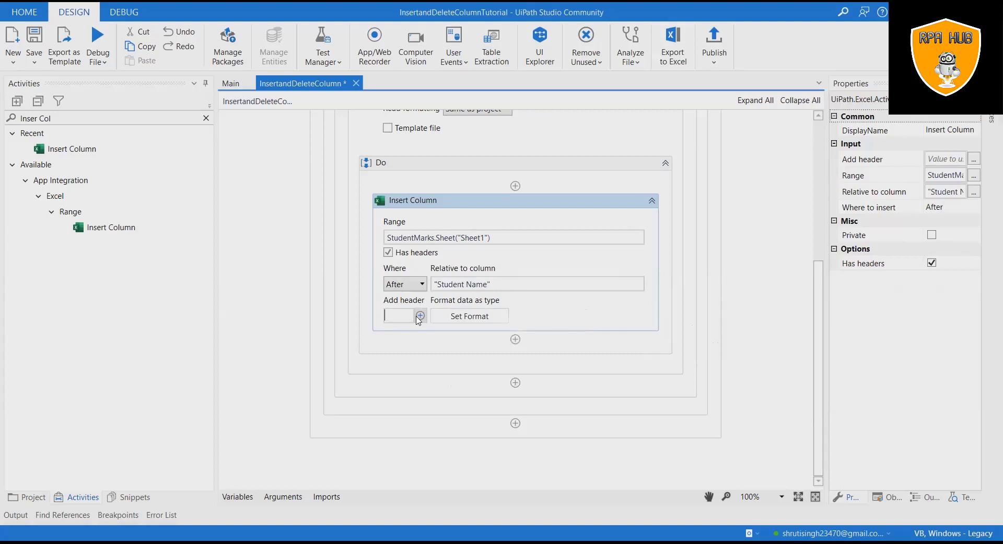
type("\"C\"")
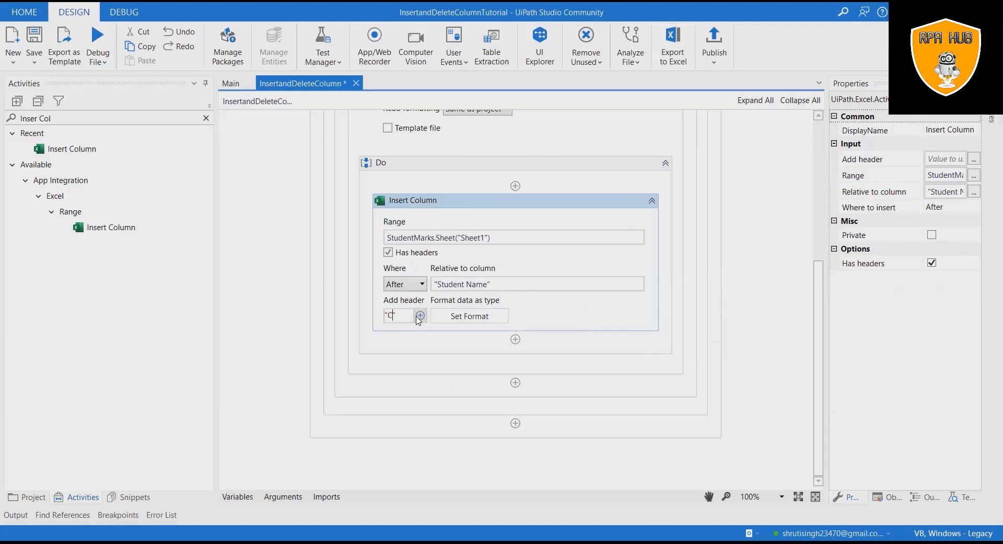
type("lass")
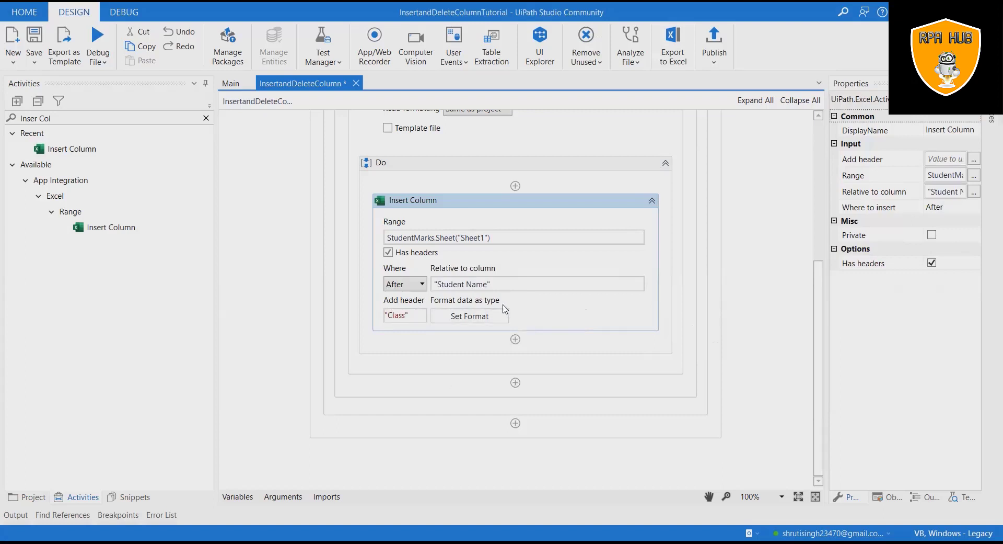
left_click(404, 315)
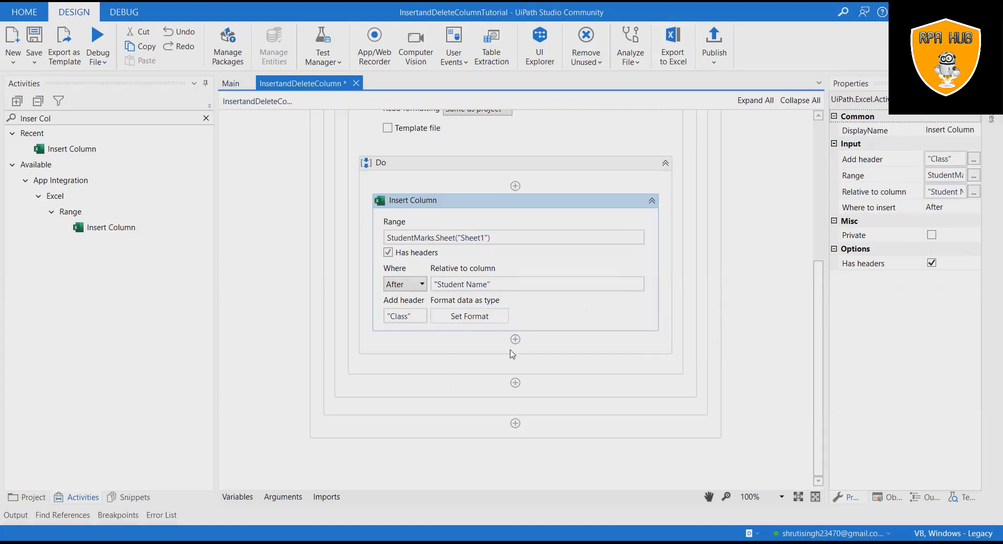
mouse_move(57, 118)
type("Message Box")
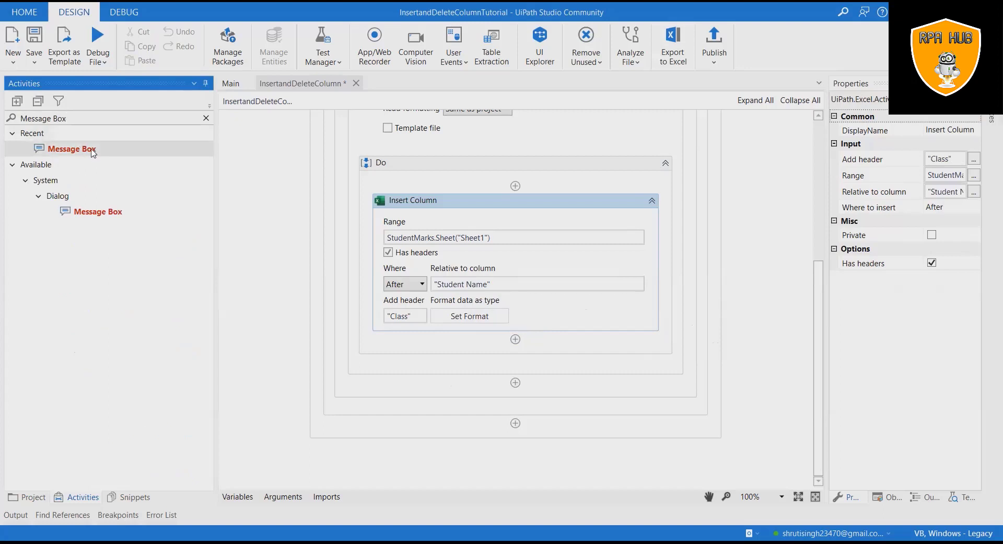
mouse_move(98, 211)
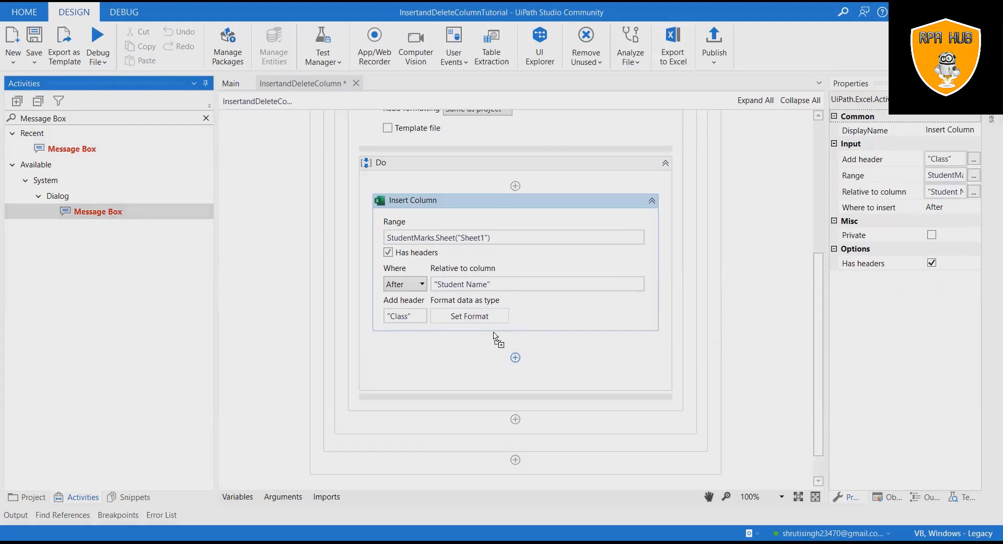
mouse_move(502, 340)
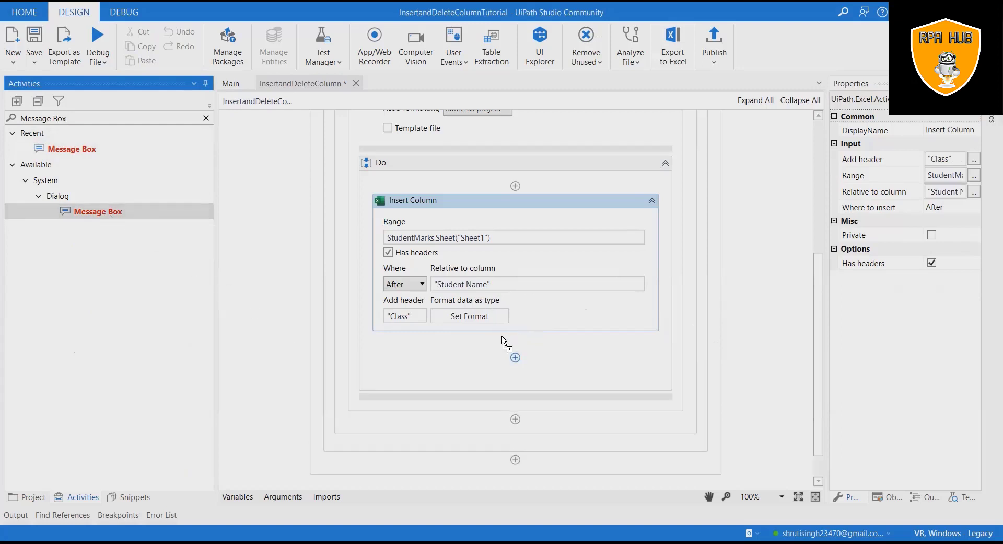
Add a Message Box after Insert Column reading "Inserted column Successfully".
left_click(515, 357)
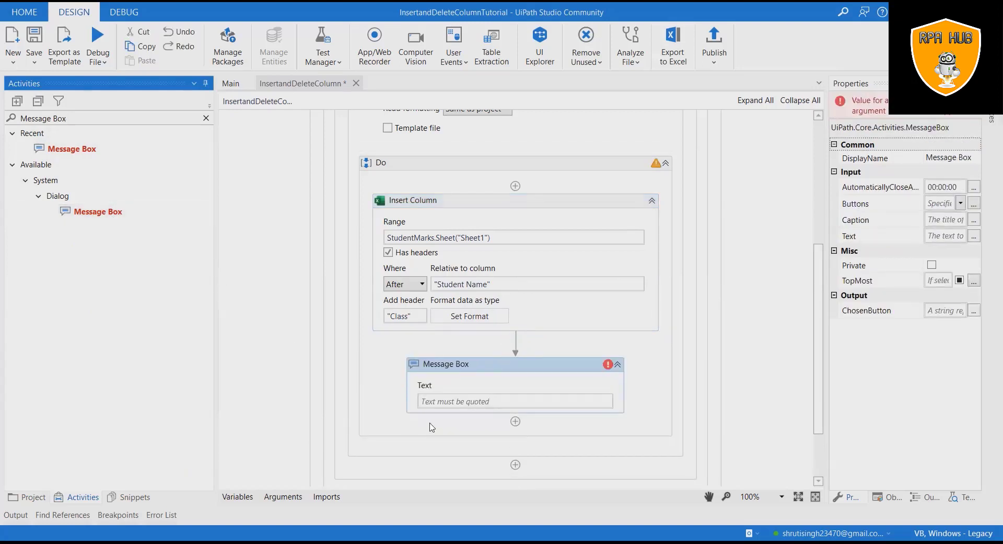
mouse_move(446, 400)
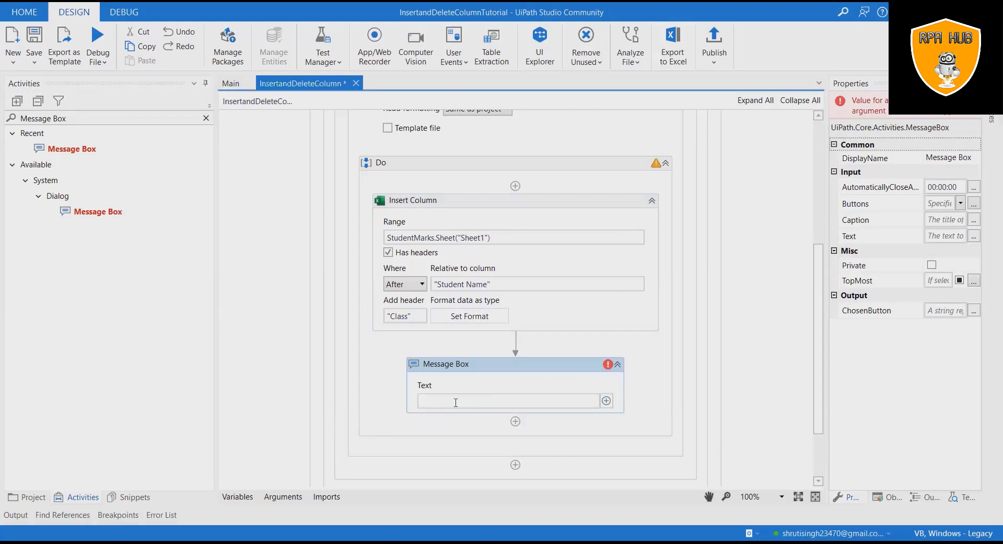
type("\"\"")
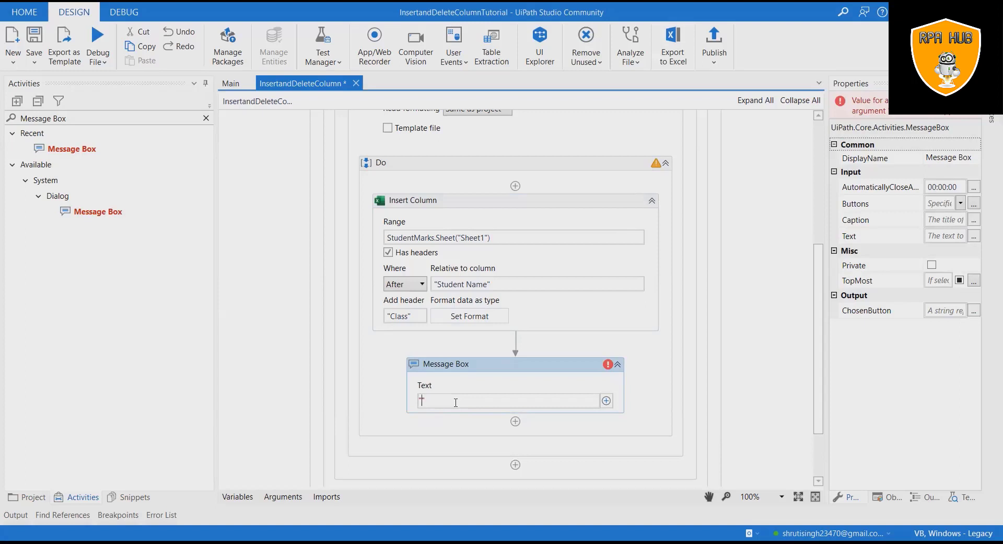
type("Inserted c")
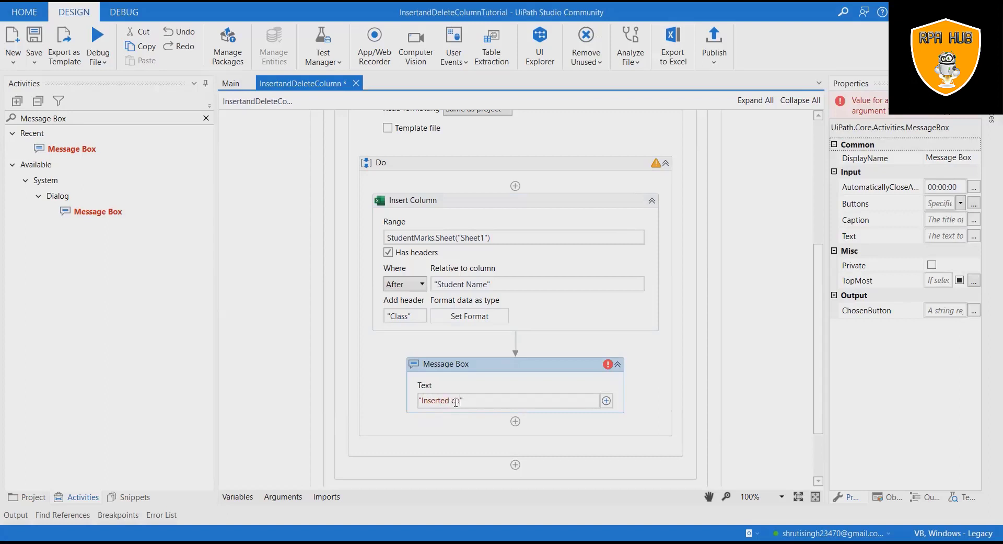
type("olumn S")
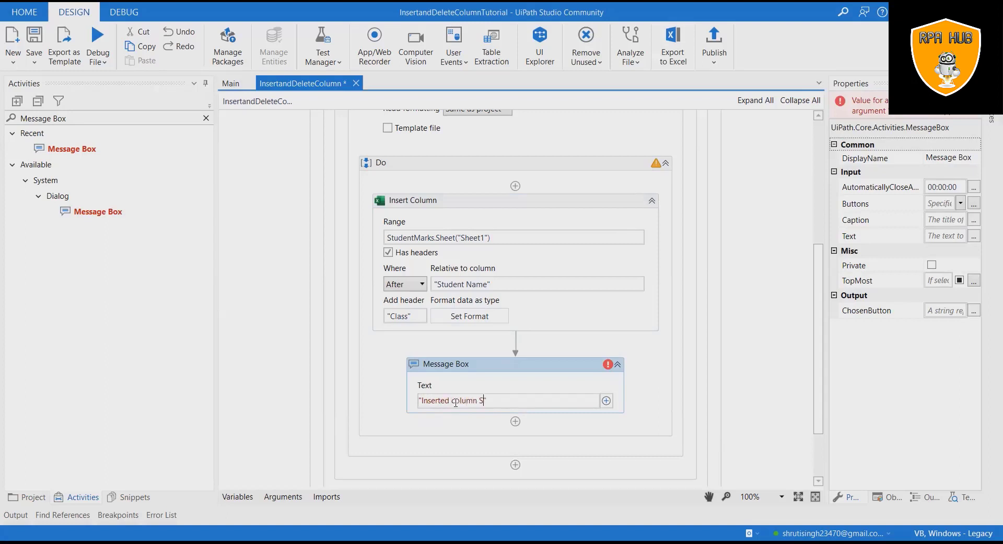
type("uccess")
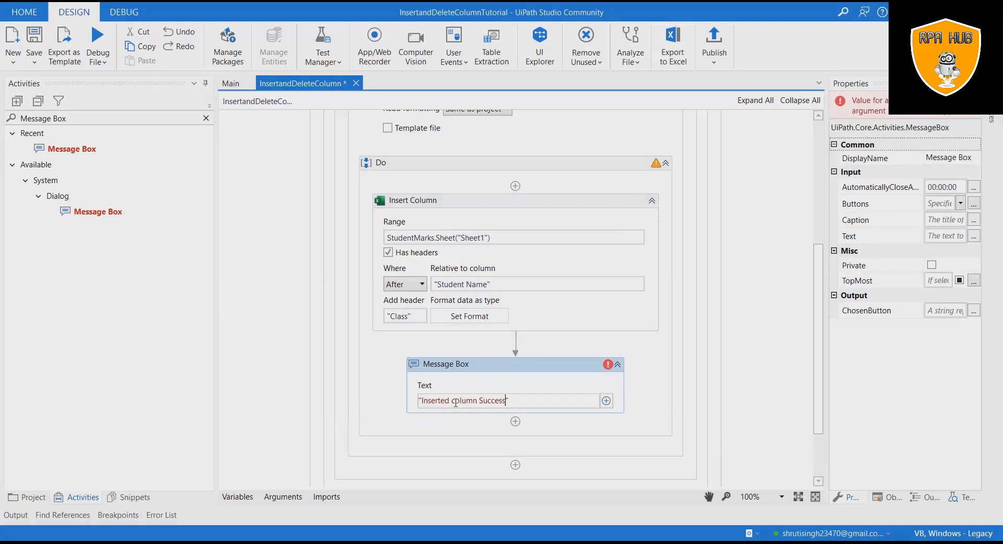
type("fully")
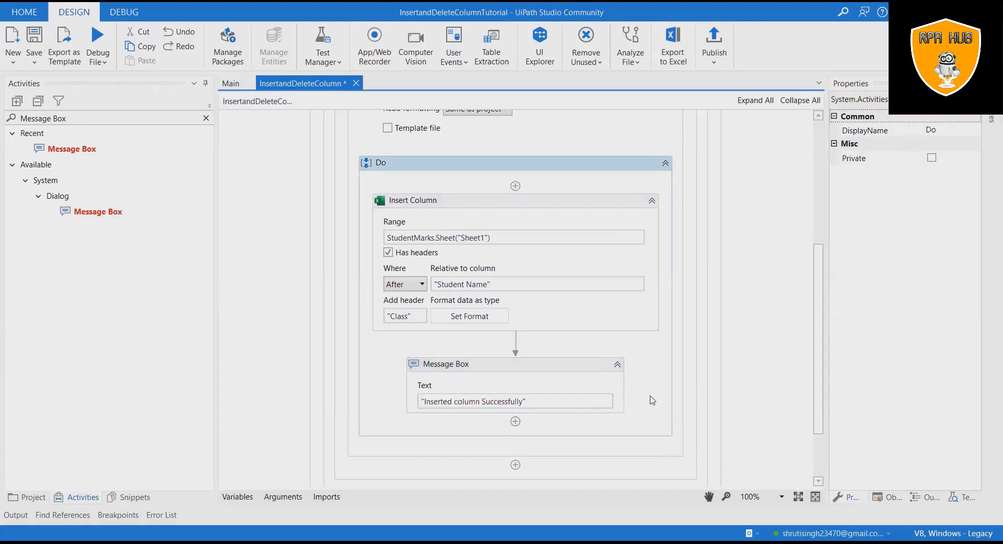
mouse_move(545, 387)
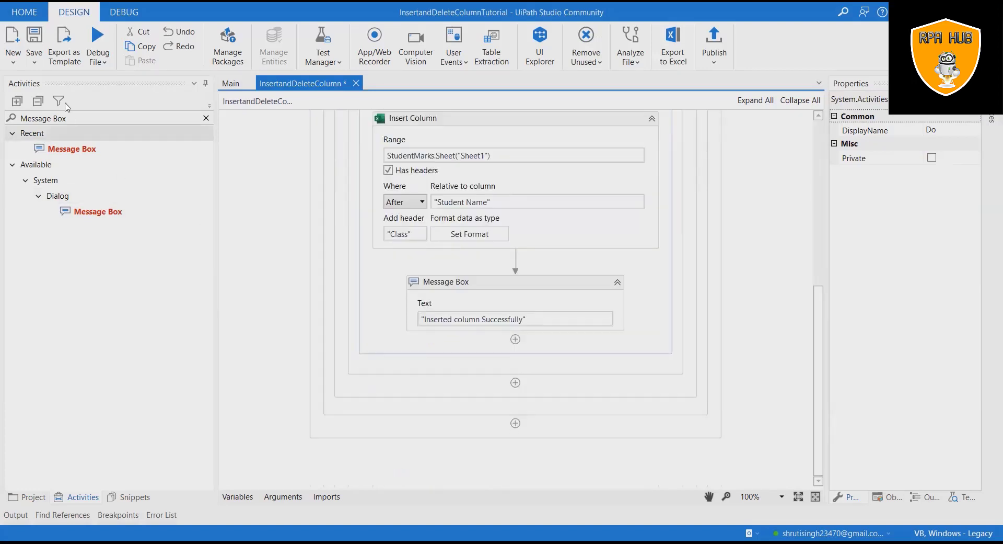
mouse_move(320, 296)
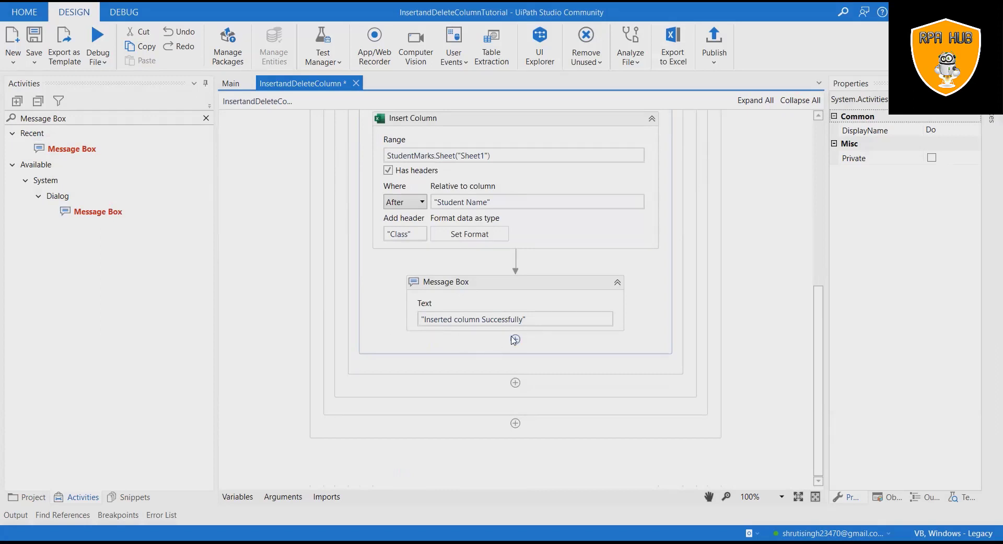
mouse_move(516, 339)
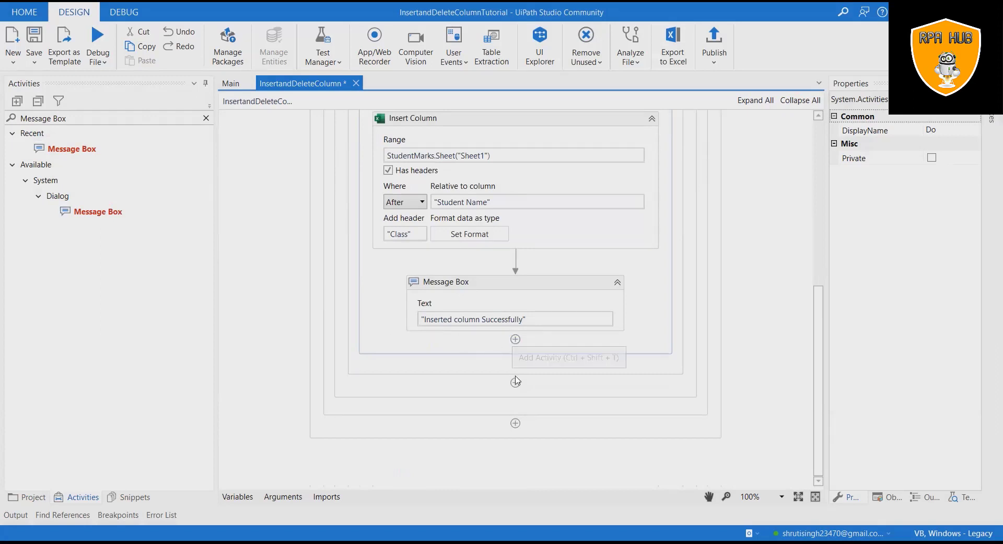
mouse_move(369, 370)
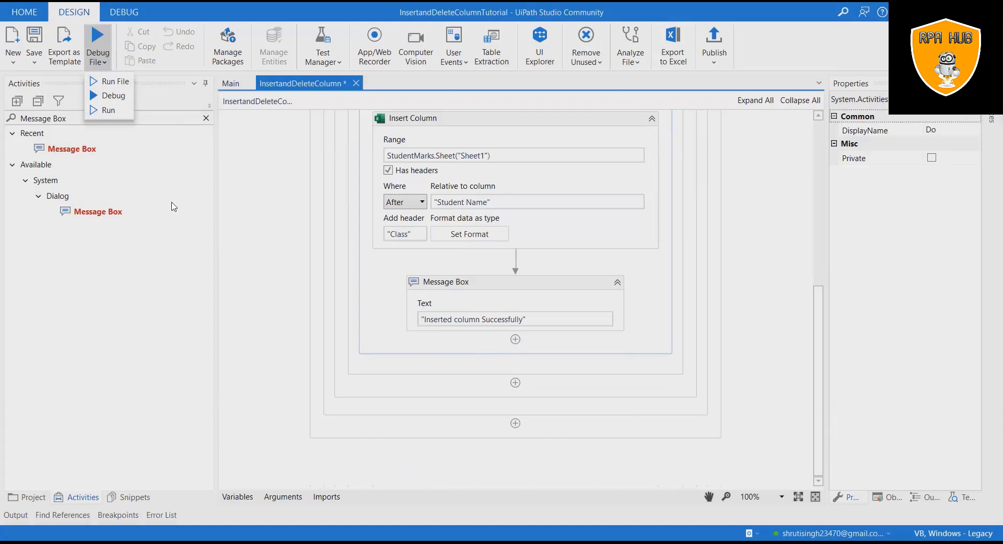
mouse_move(106, 72)
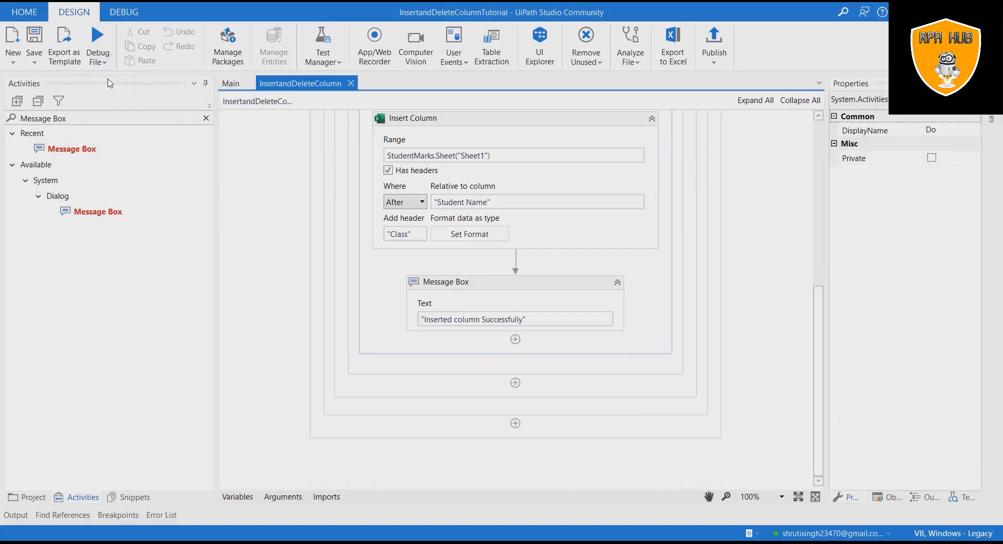
Run the insert-column workflow with Debug File.
left_click(97, 36)
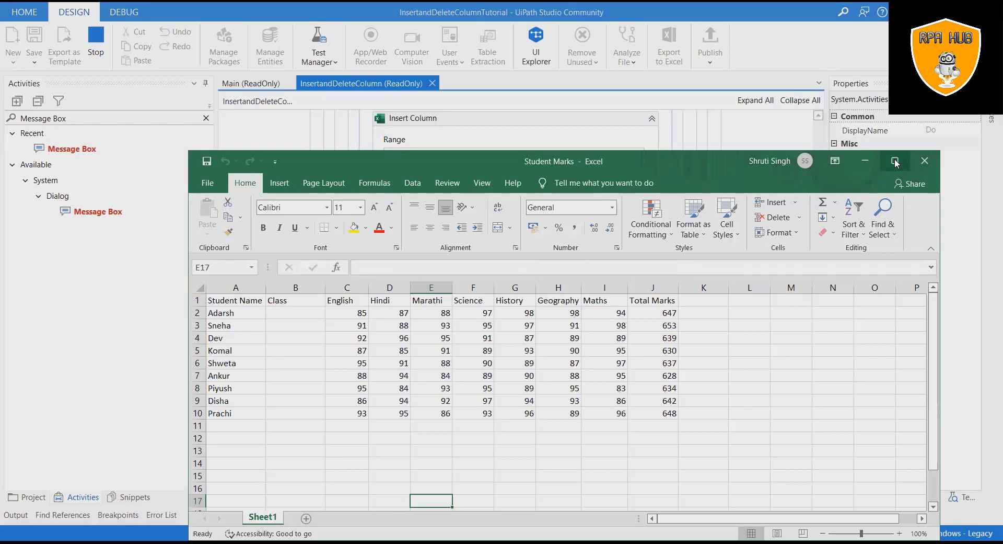
Maximize Student Marks in Excel and check the new empty Class column B.
left_click(896, 161)
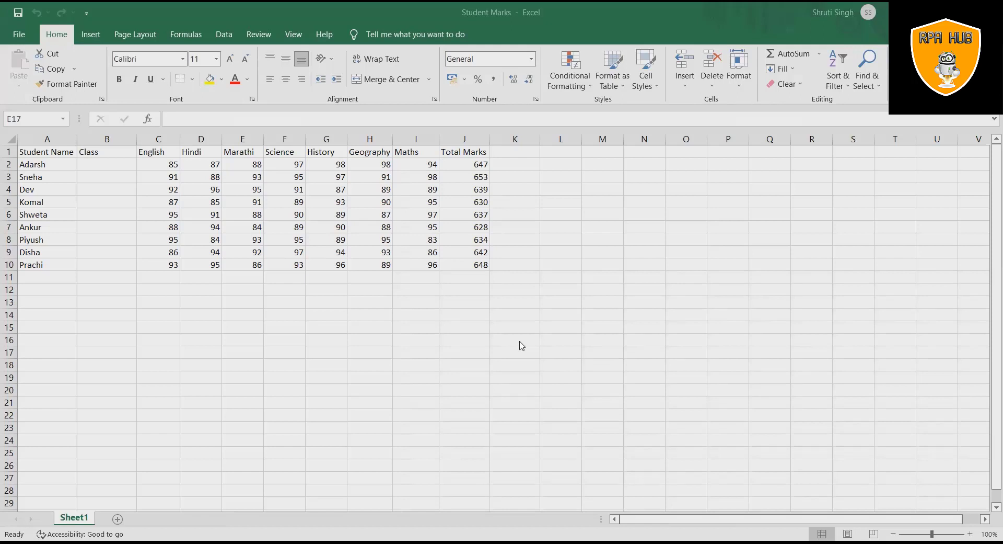
mouse_move(121, 244)
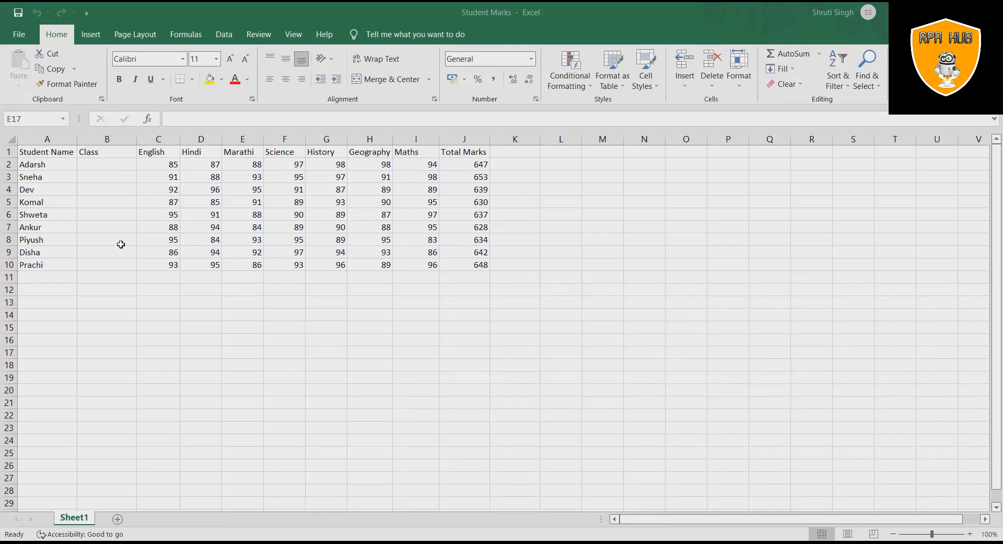
left_click(243, 352)
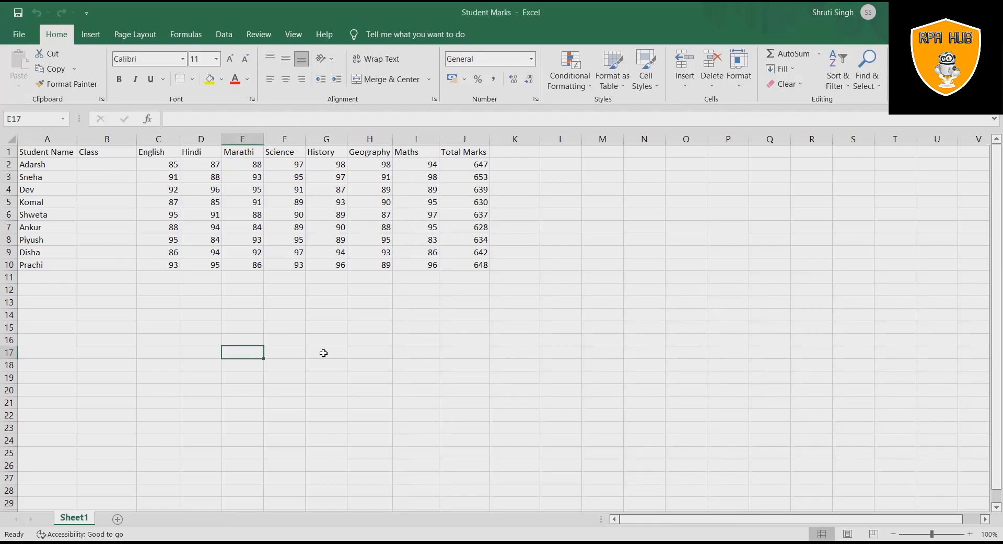
mouse_move(518, 342)
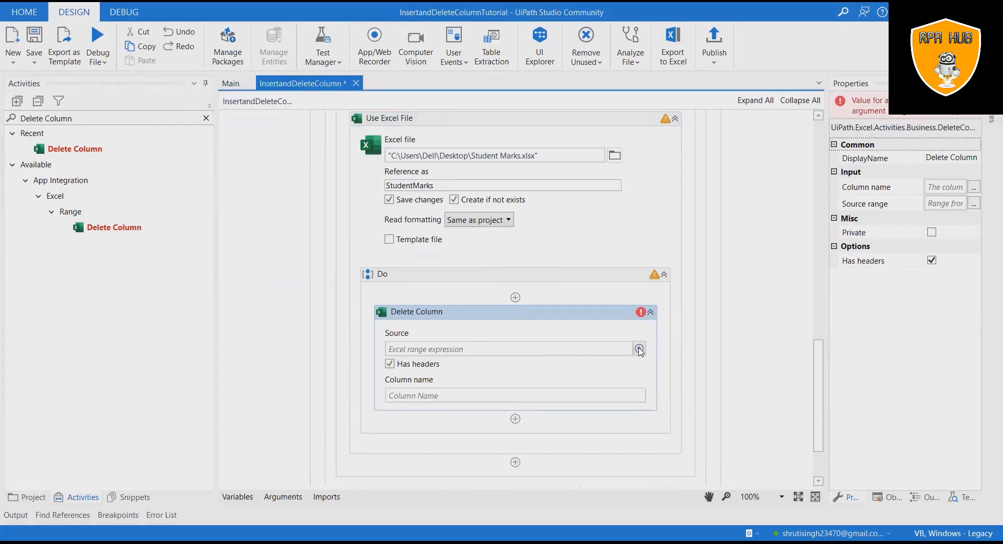
Set Delete Column's source to StudentMarks Sheet1 and its column to Class, then search 'Messag'.
left_click(639, 348)
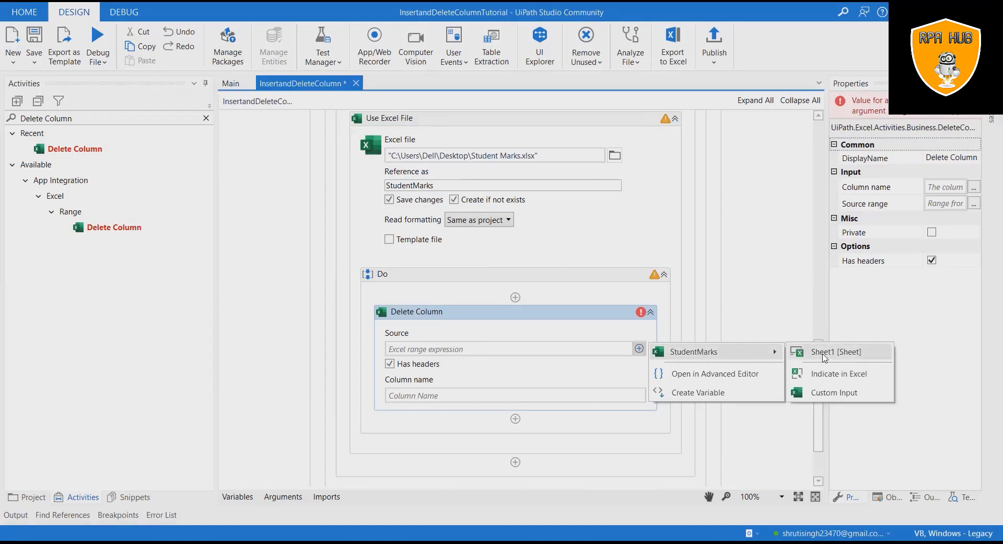
left_click(838, 352)
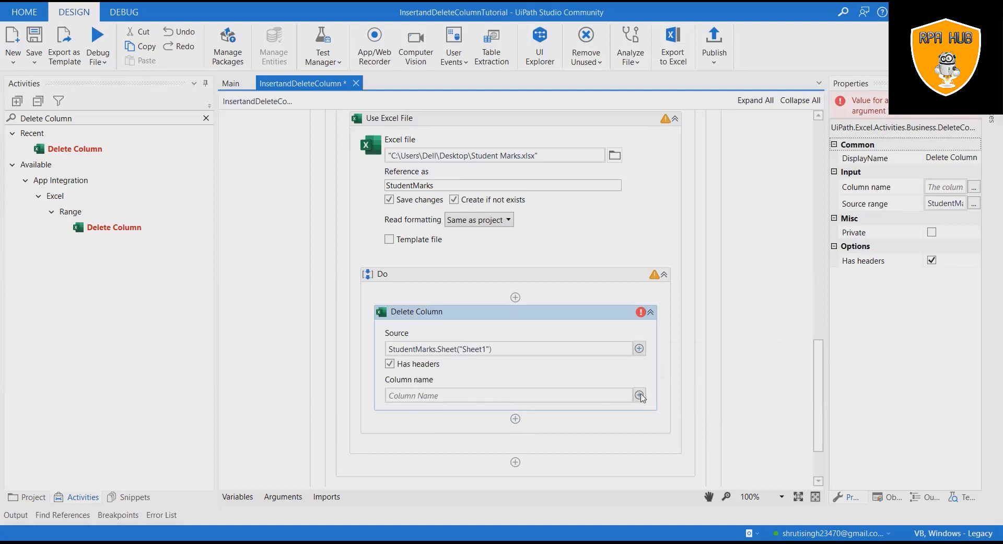
left_click(639, 394)
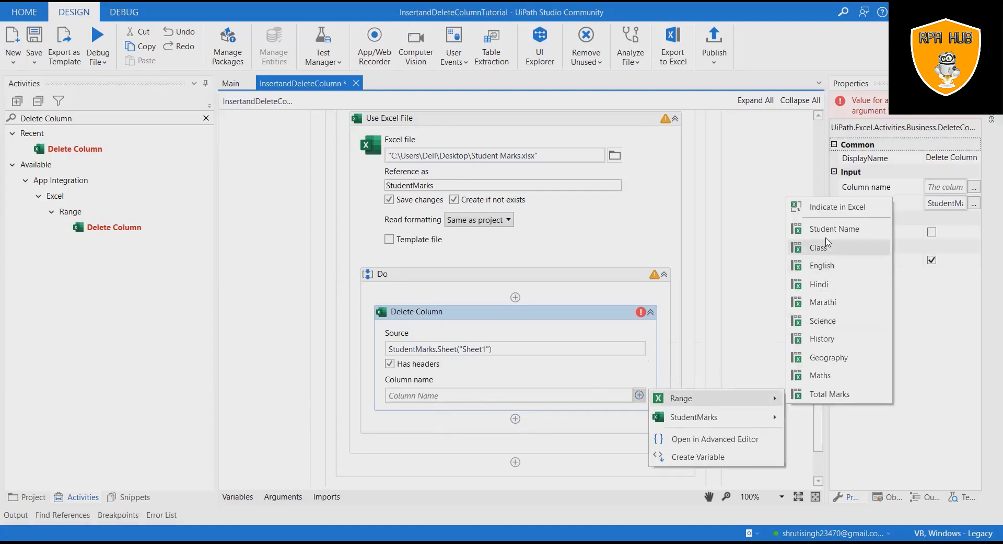
left_click(819, 247)
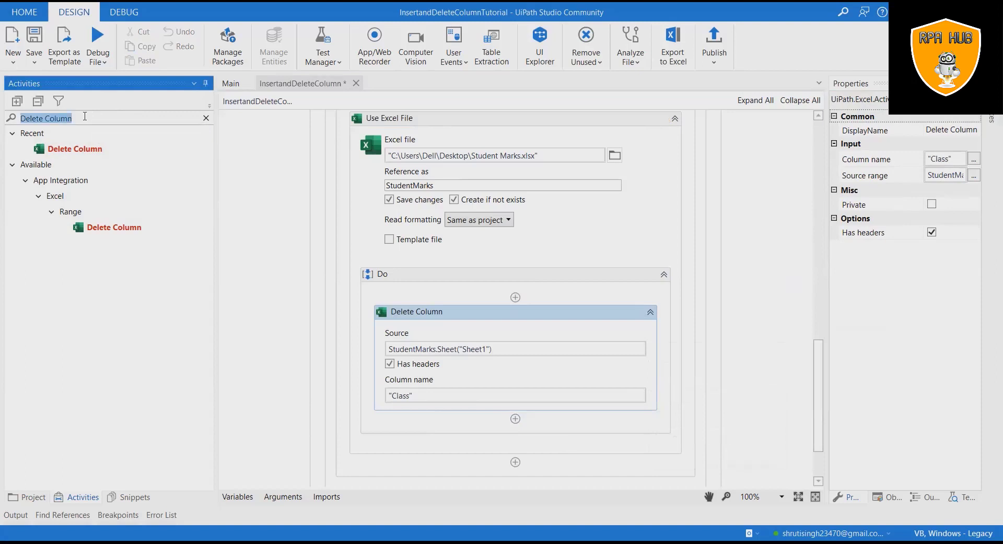
type("Message")
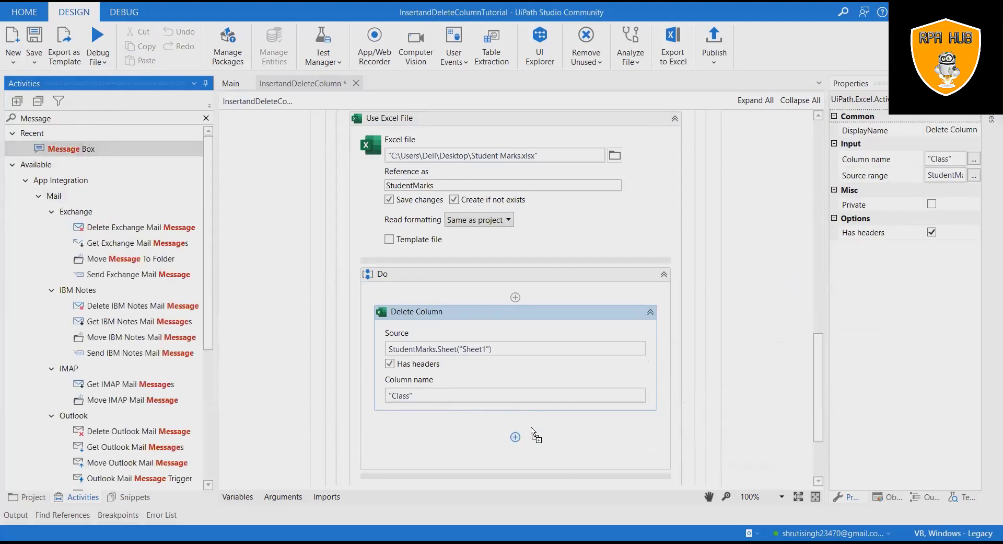
Add a Message Box after Delete Column reading "Deleted Column Successfully".
left_click(515, 414)
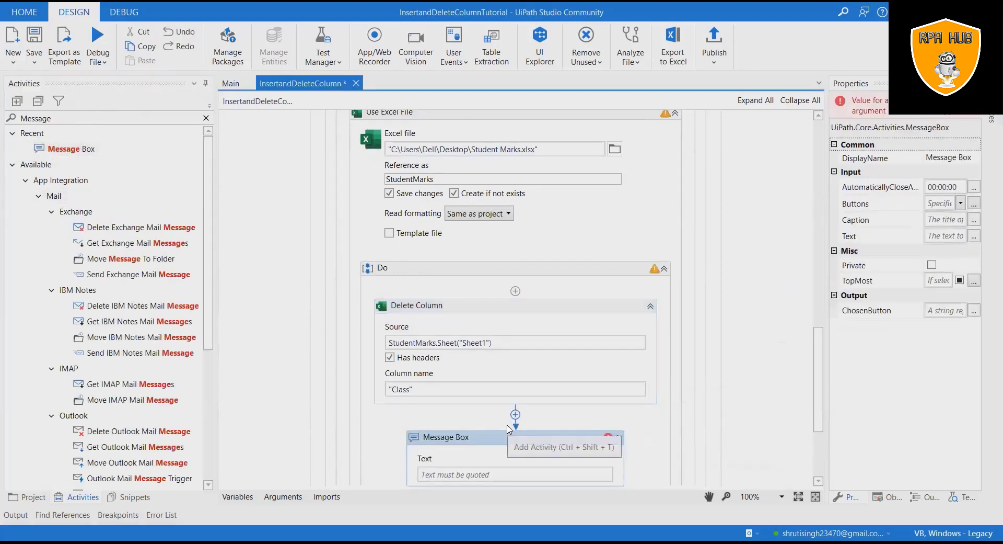
scroll("down", 3)
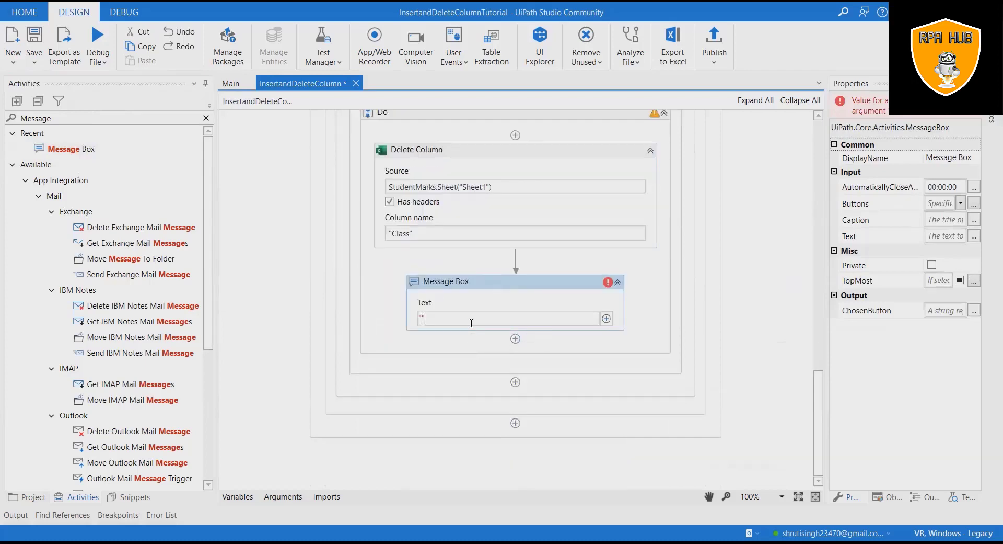
type("\"Deleted")
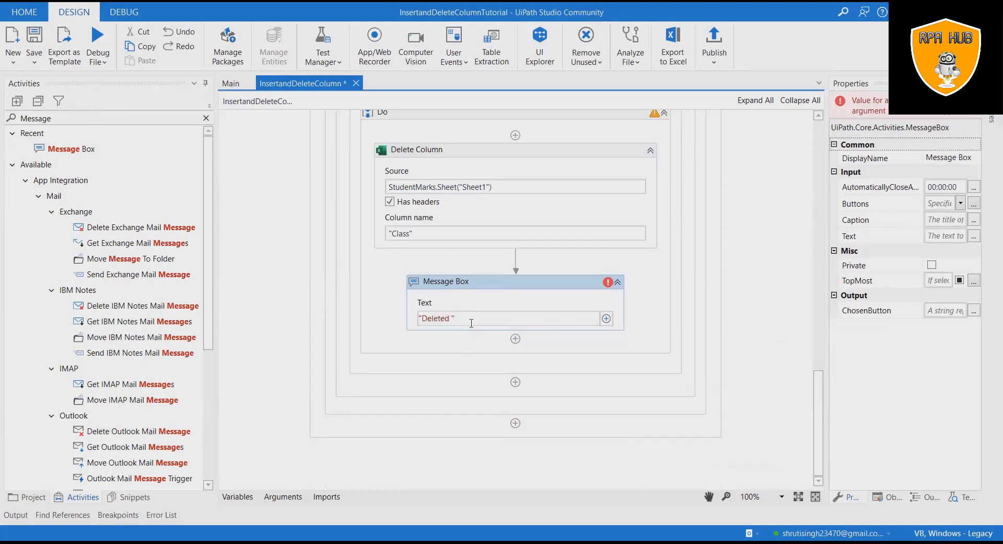
type("Column")
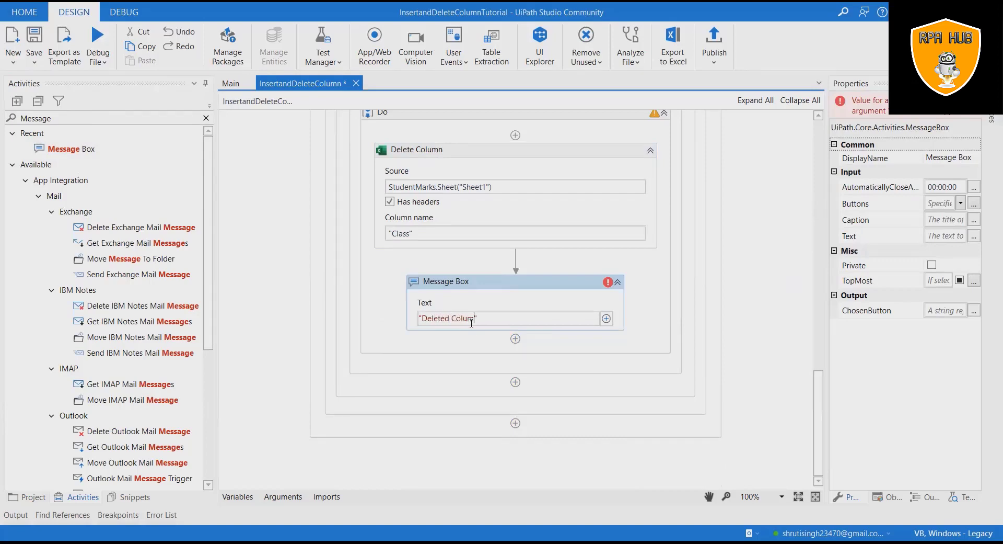
type("S")
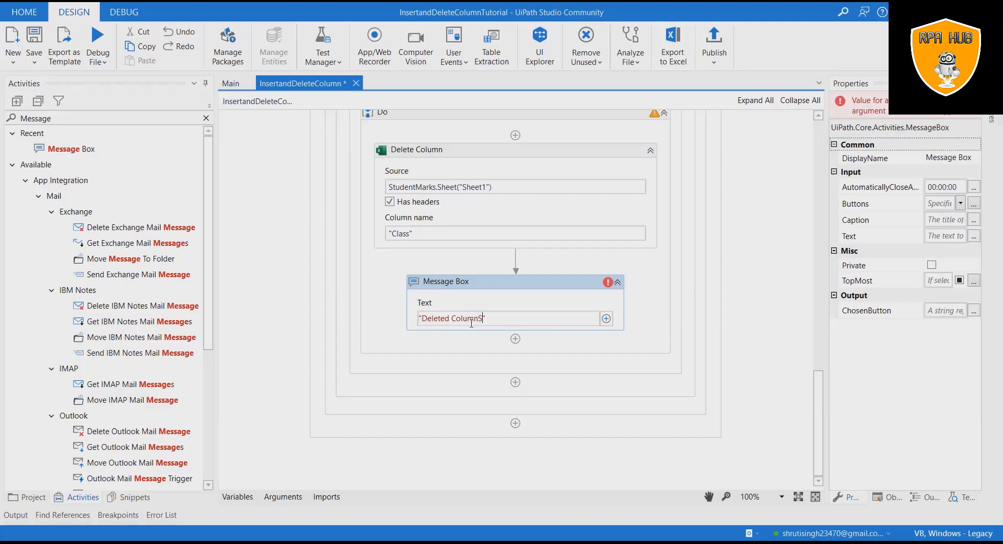
key("backspace")
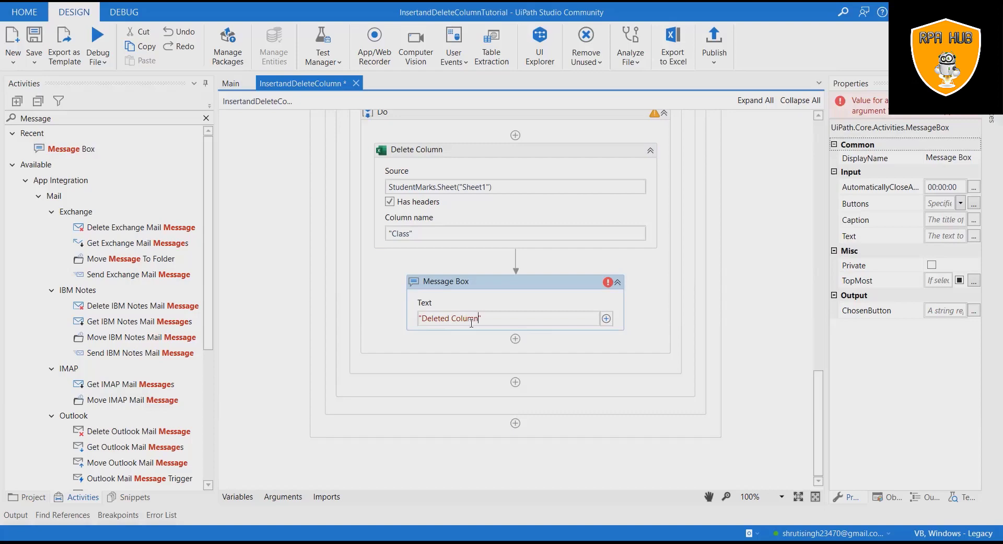
type("Succe")
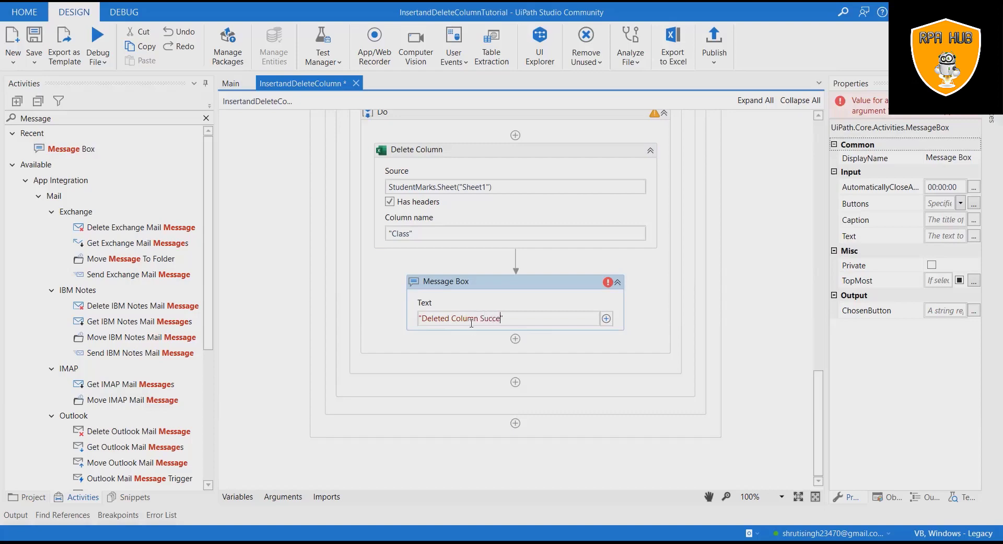
type("ssful")
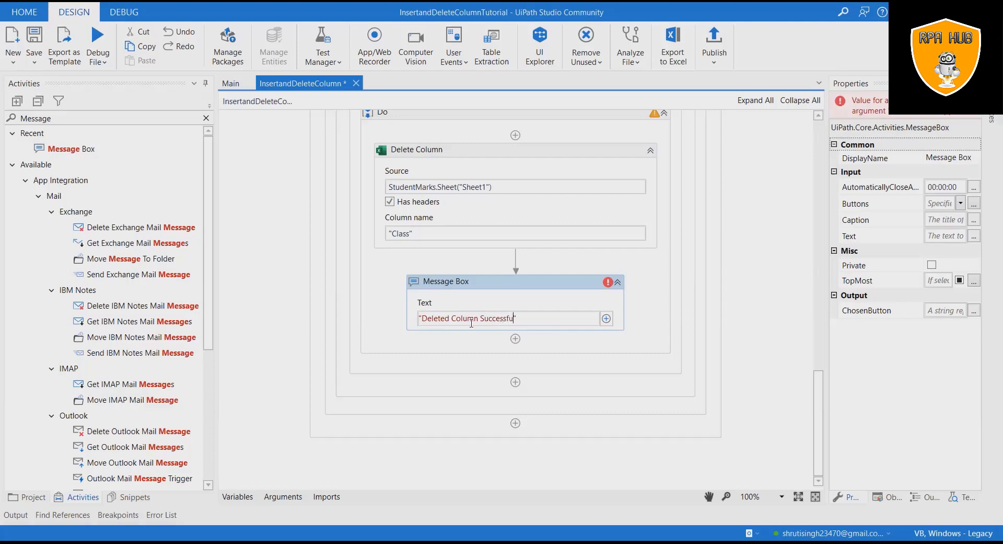
type("ly")
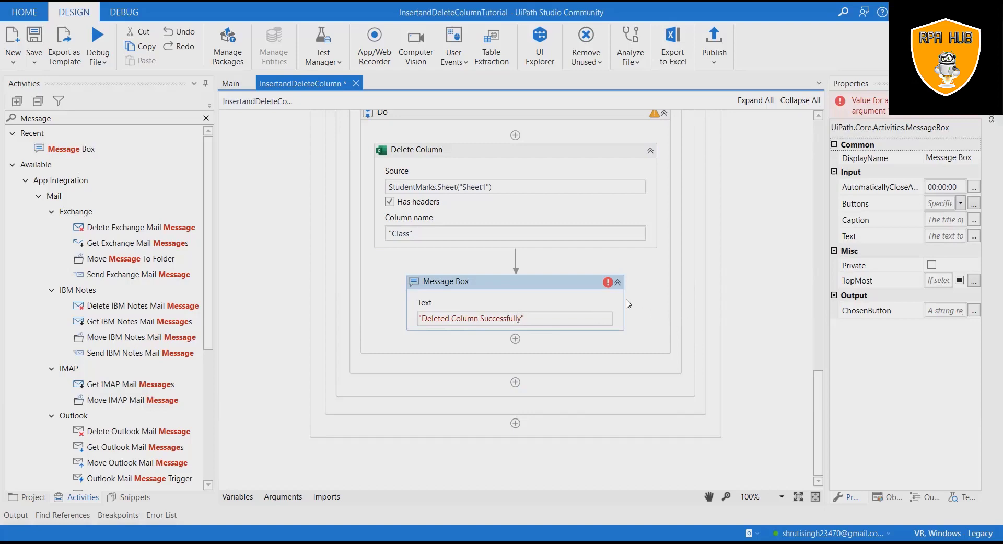
left_click(383, 116)
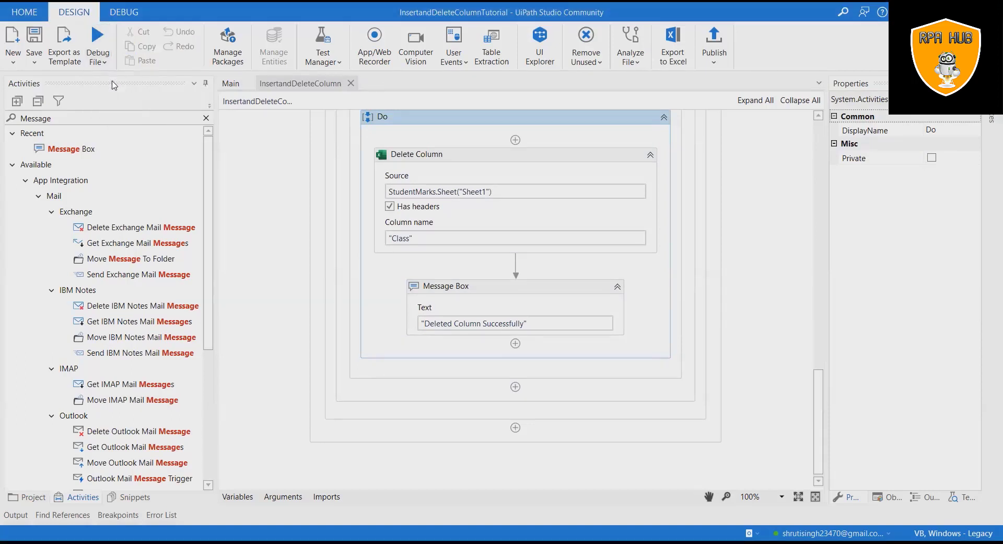
Run the workflow to delete the 'Class' column from Student Marks.
left_click(97, 42)
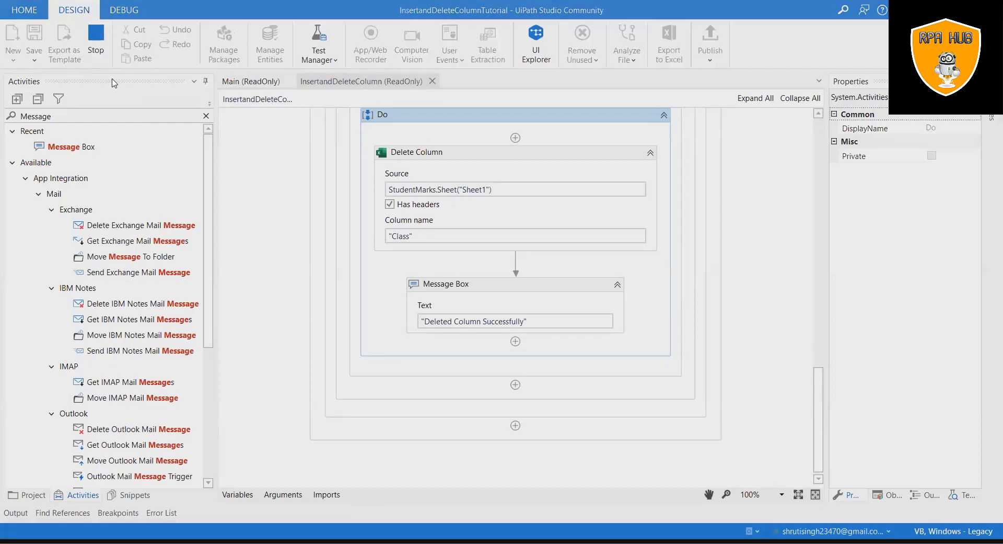